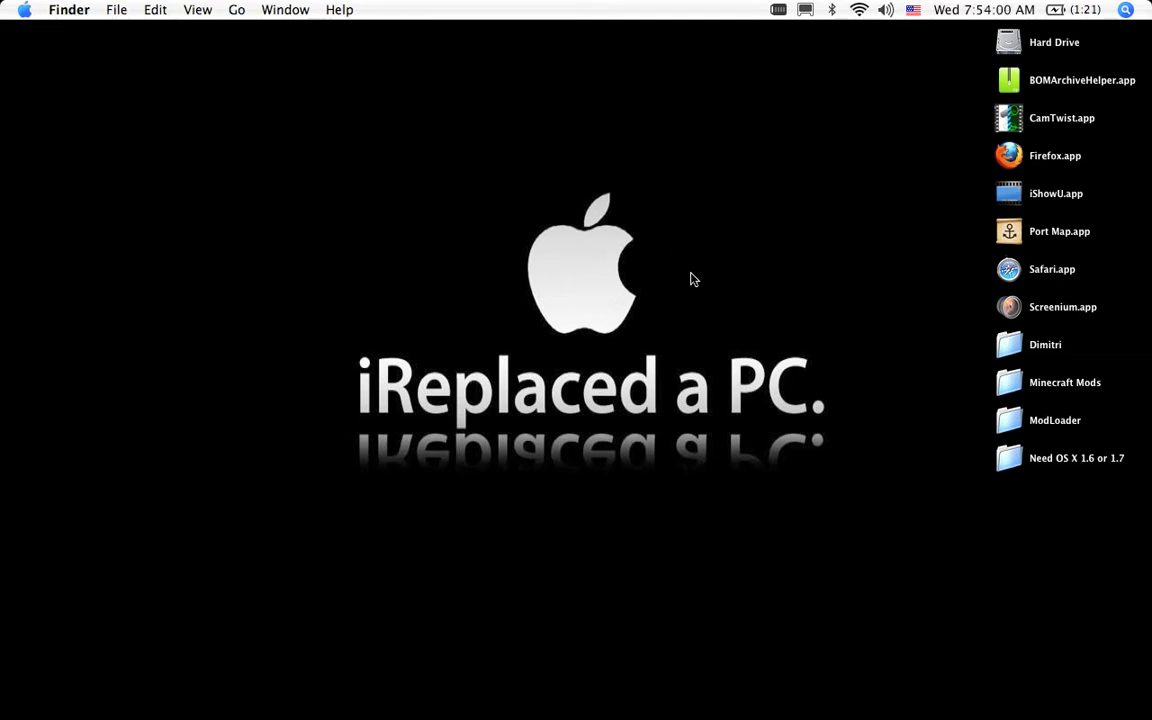
mouse_move(698, 288)
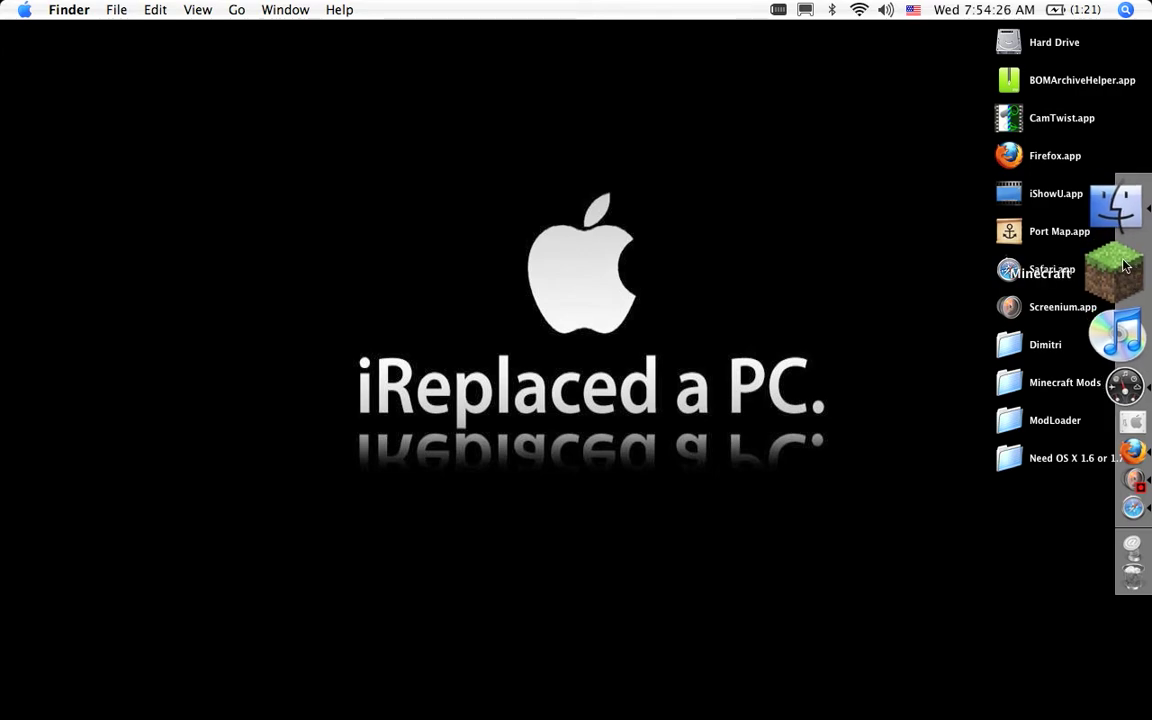
mouse_move(1120, 232)
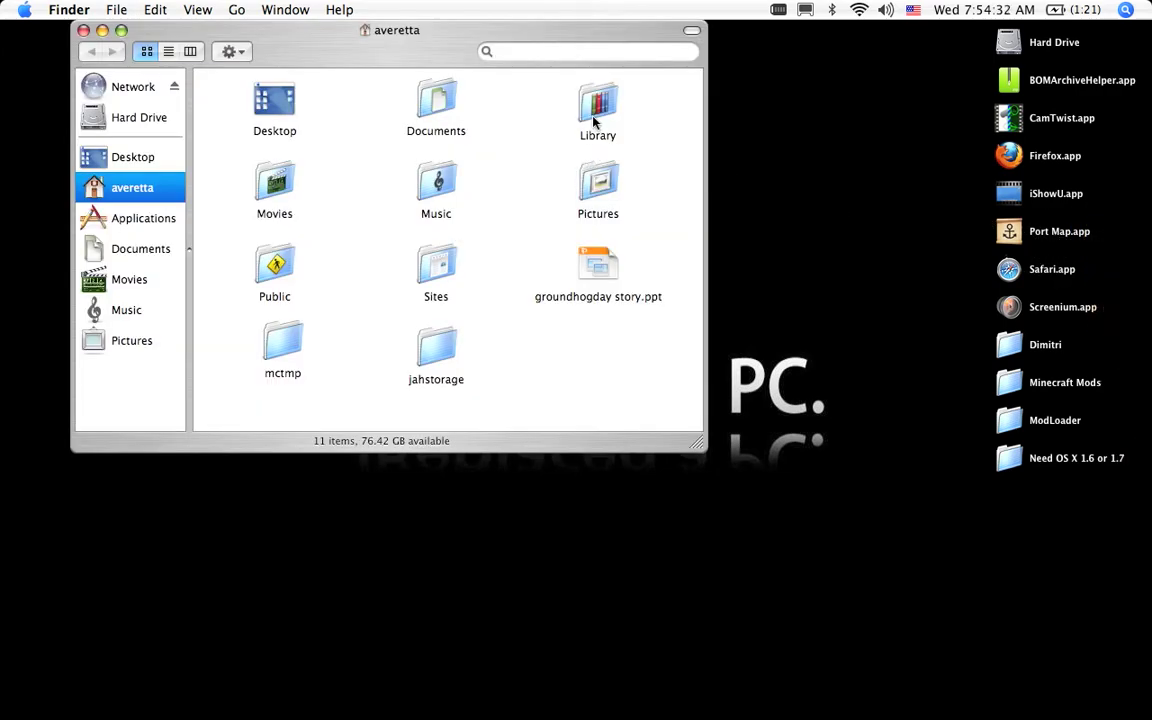
- Navigate Library > Application Support > Minecraft > bin and select minecraft.jar
double_click(598, 104)
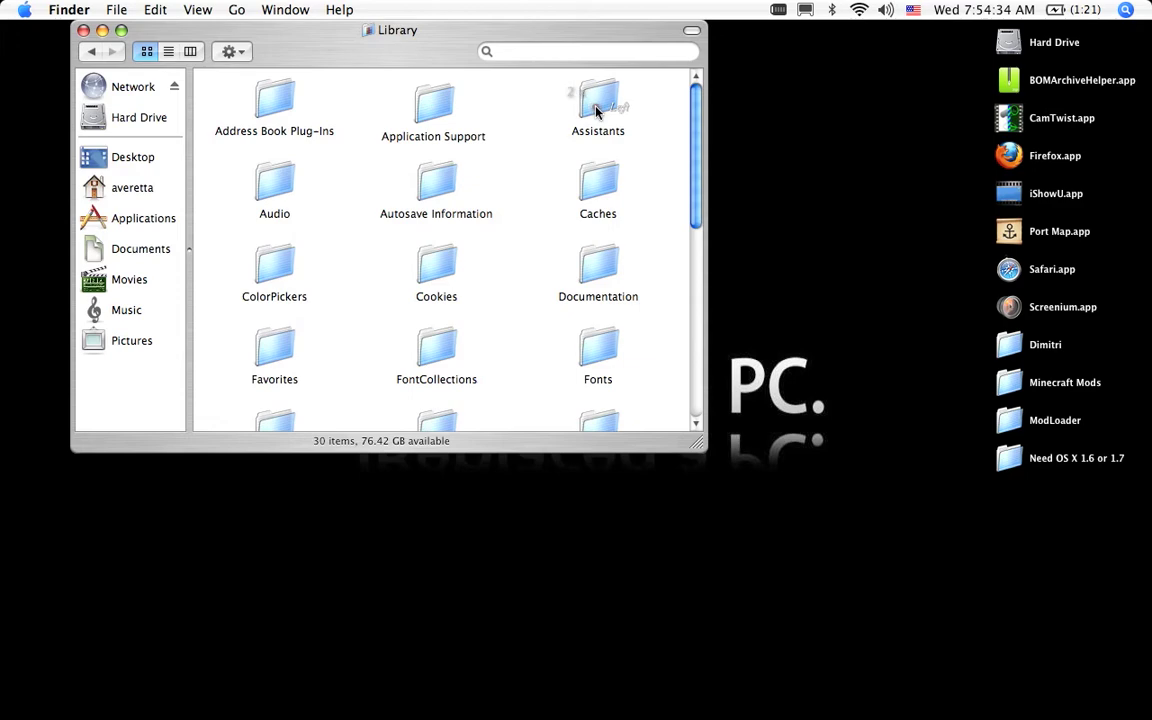
double_click(432, 100)
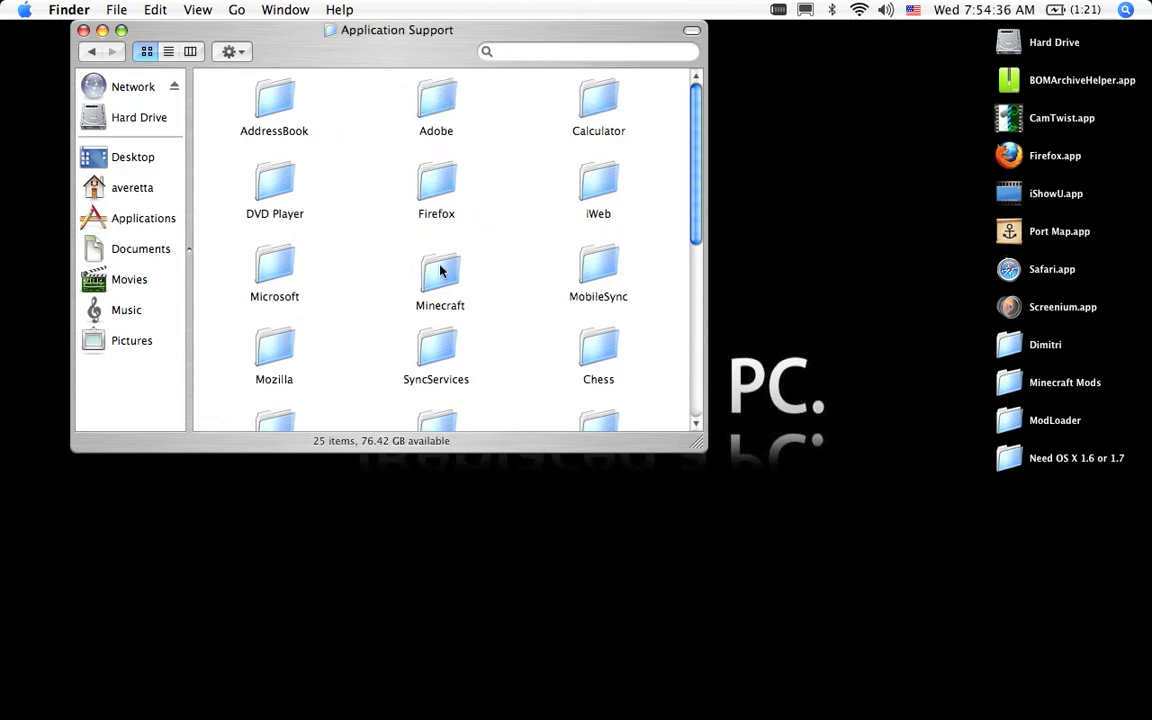
double_click(440, 276)
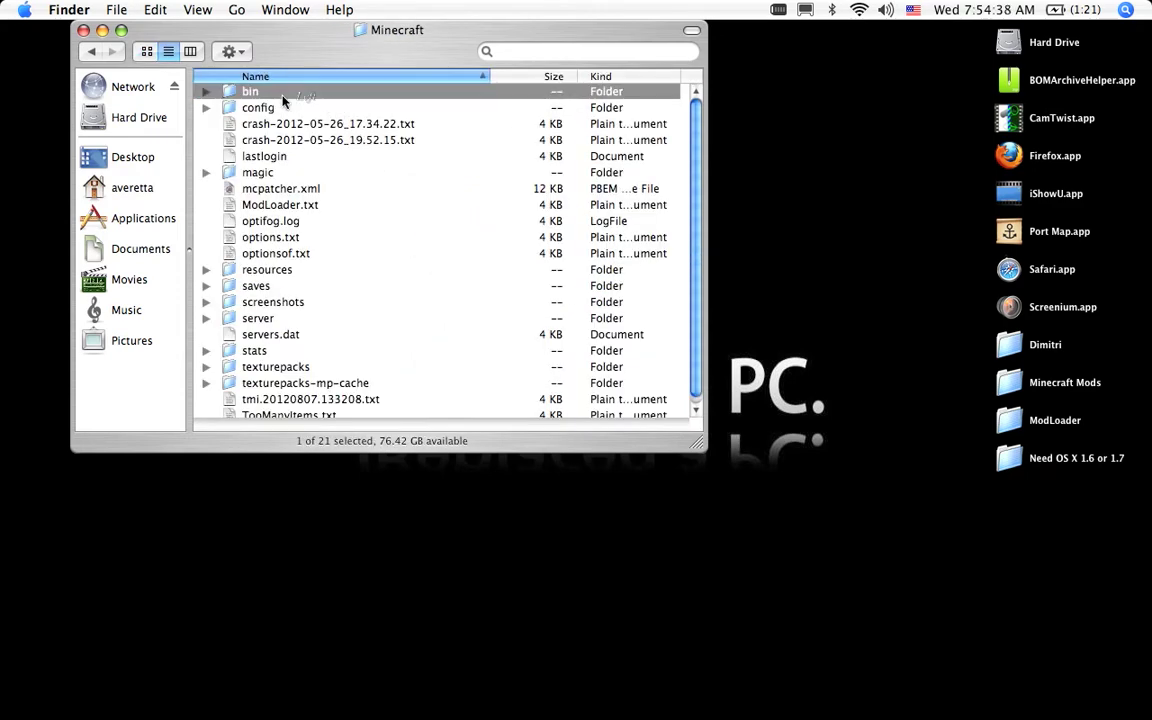
double_click(248, 92)
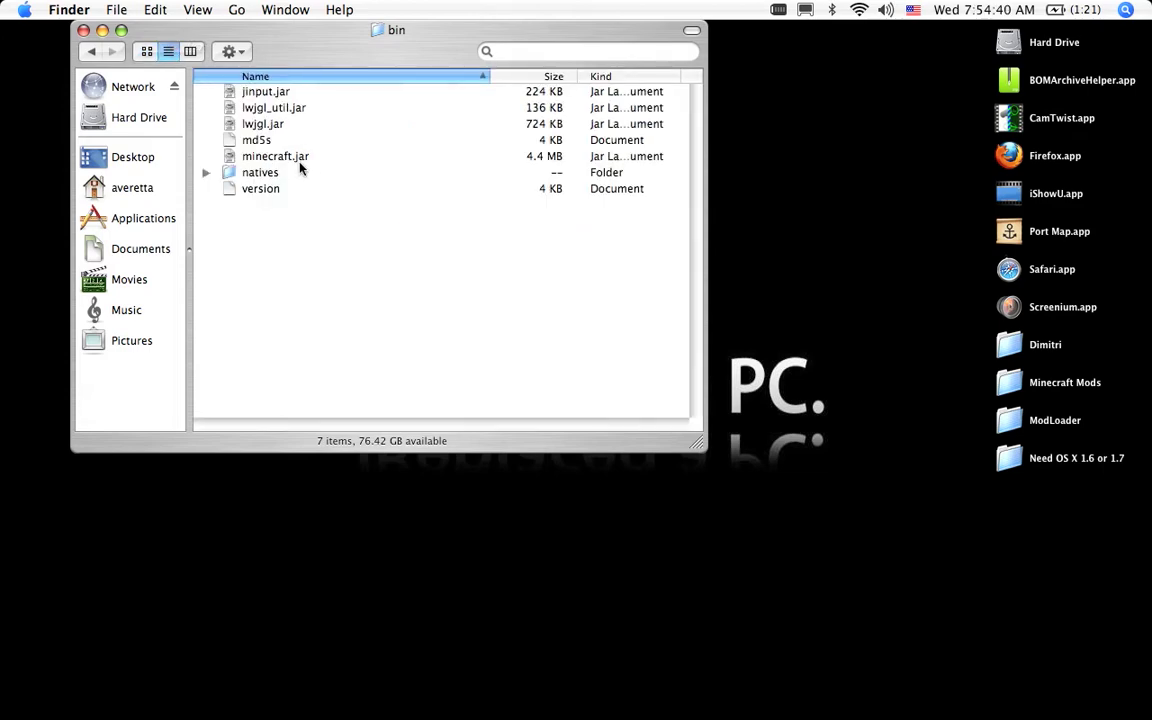
click(276, 156)
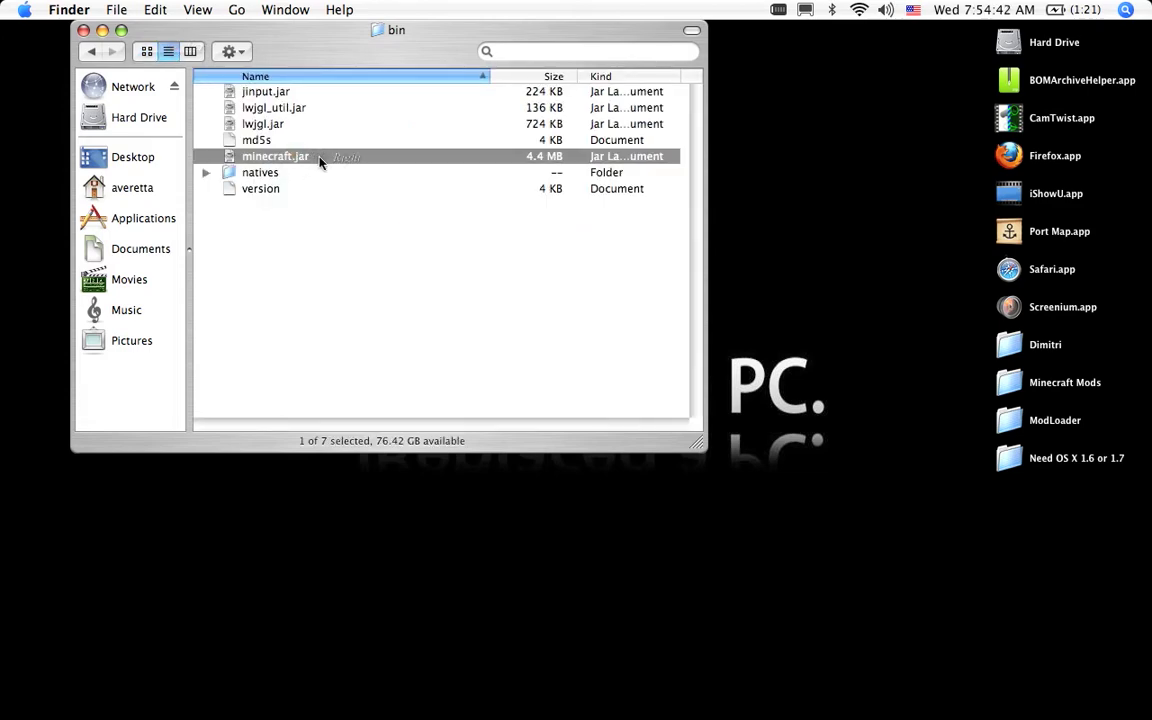
- Unpack minecraft.jar via Open With > Other… using BOMArchiveHelper.app
right_click(276, 156)
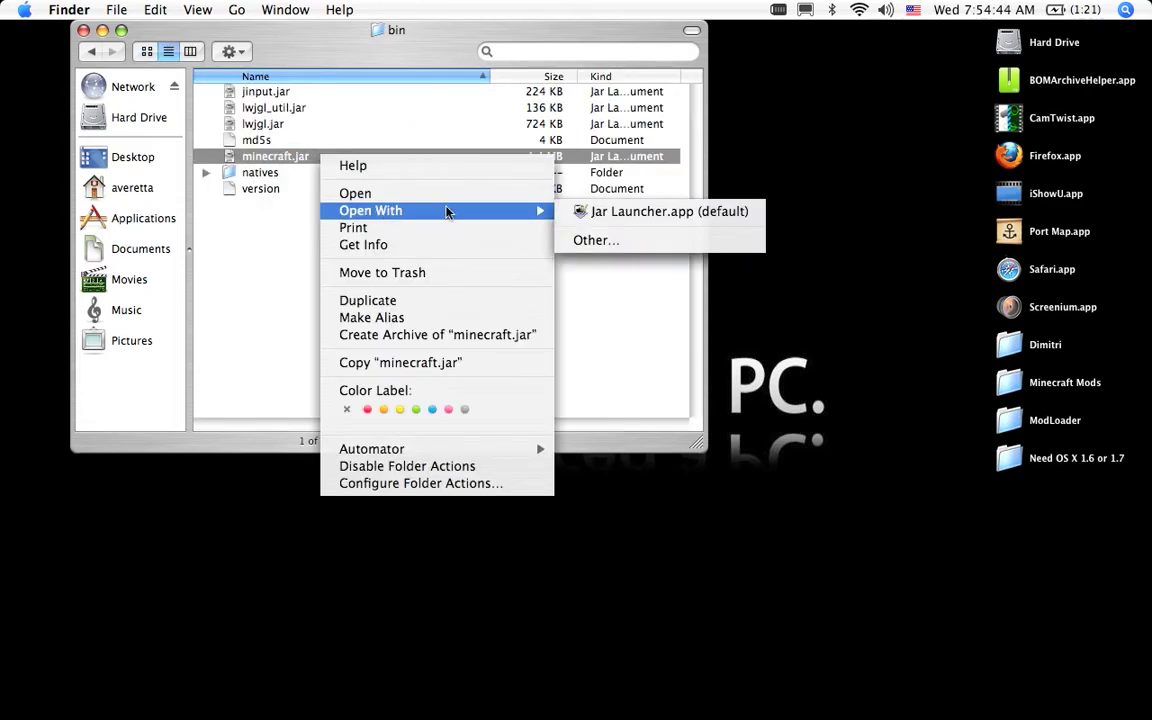
click(596, 240)
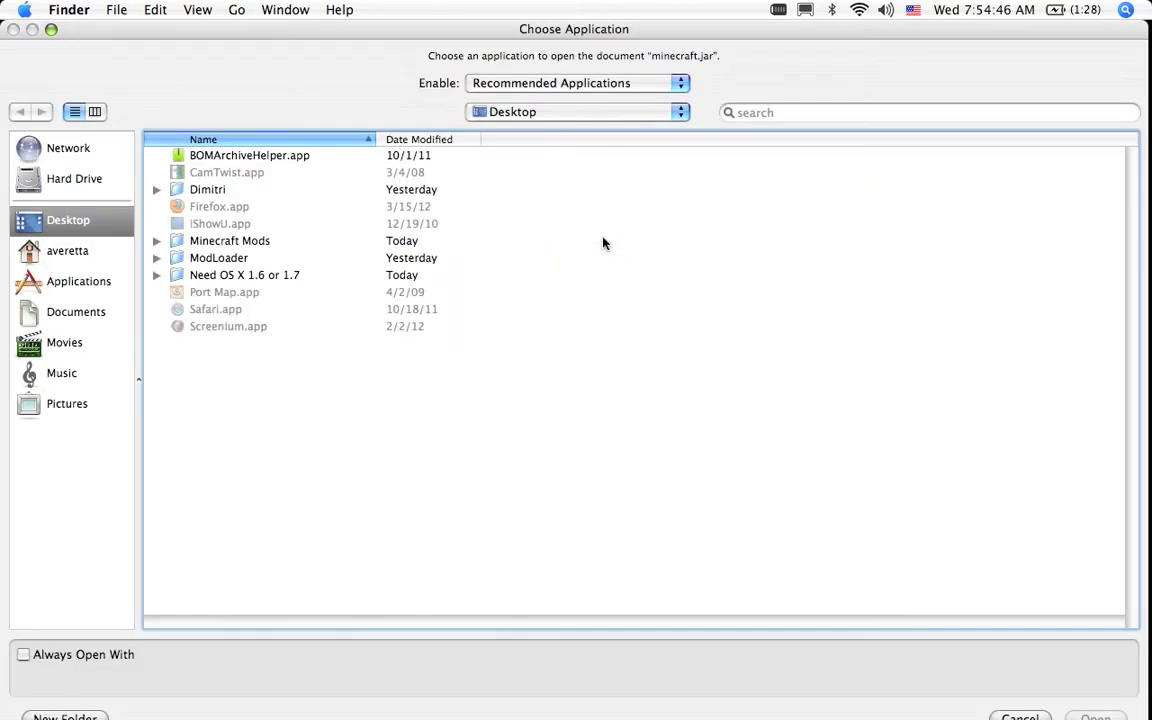
click(250, 156)
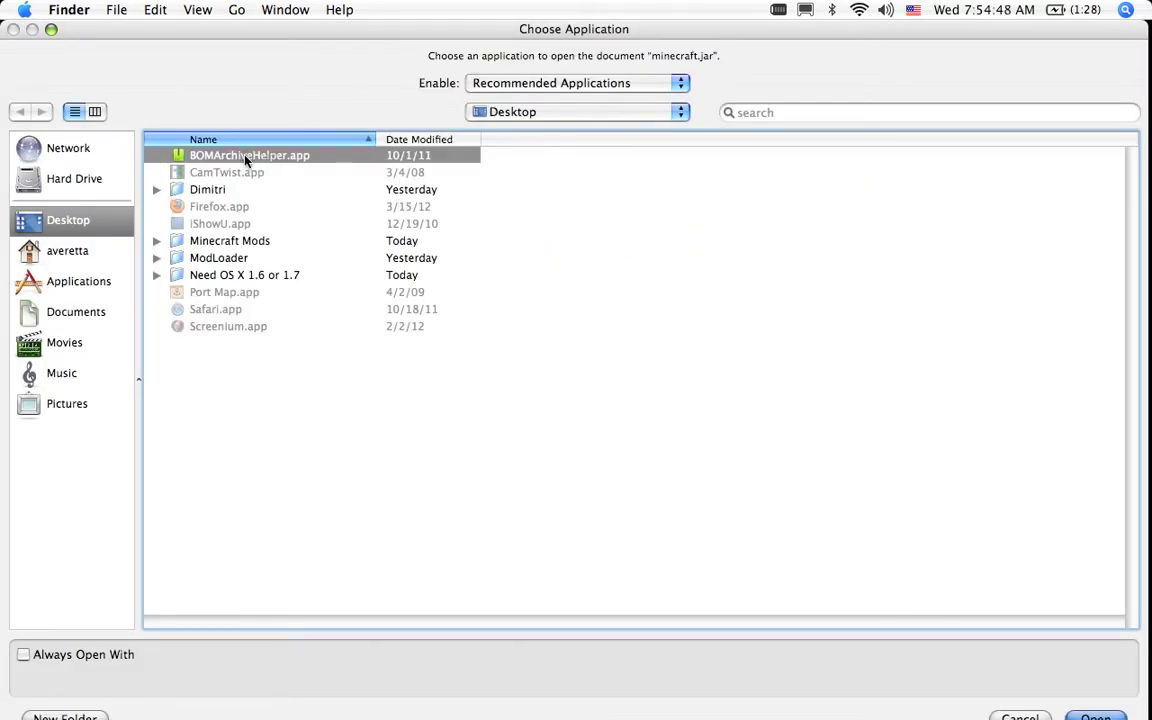
mouse_move(276, 156)
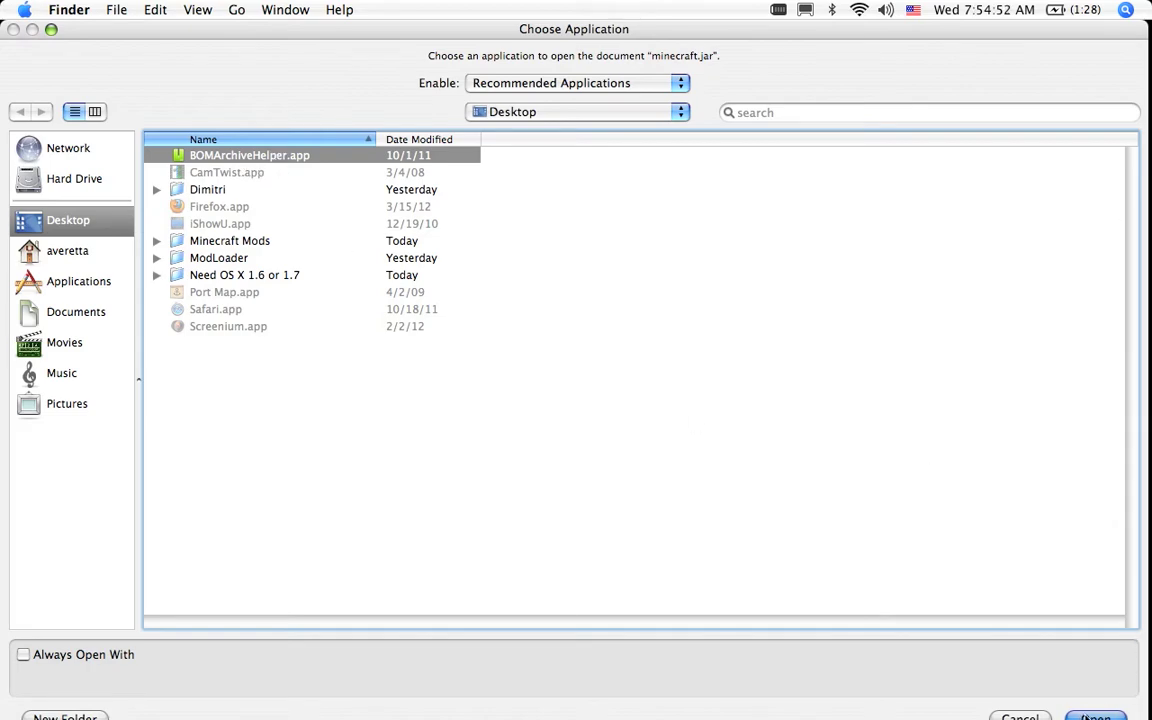
click(1096, 716)
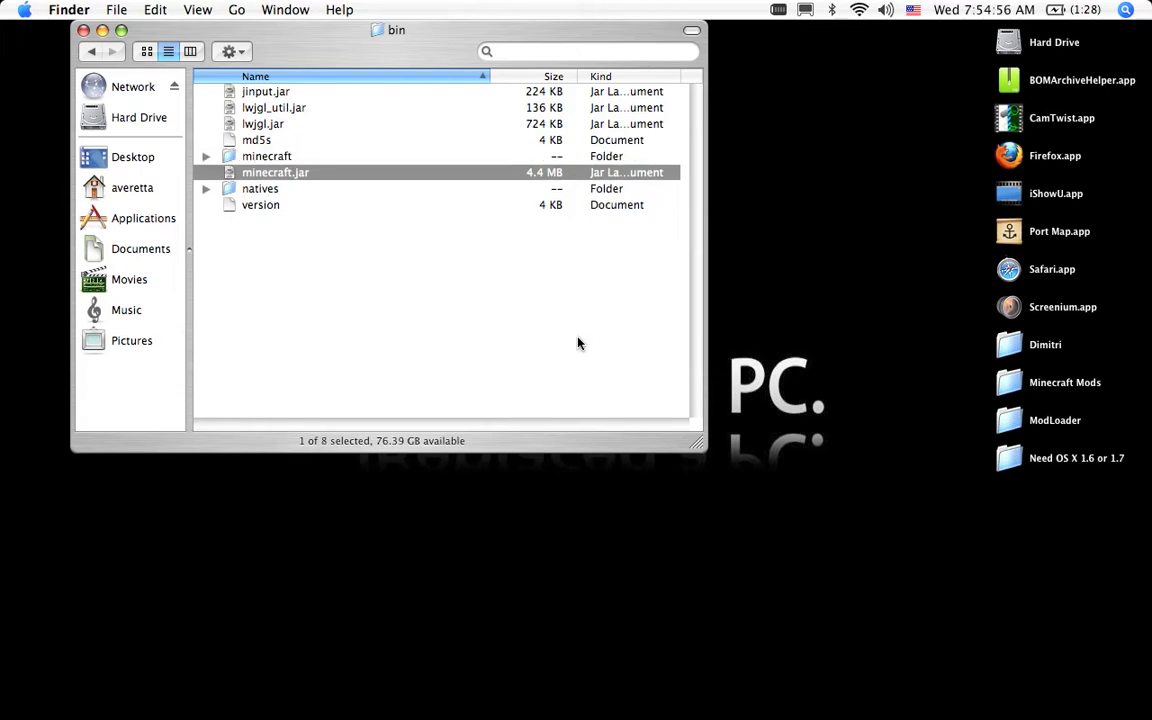
- Inspect the extracted minecraft folder's class files in List view, then return to bin
click(268, 156)
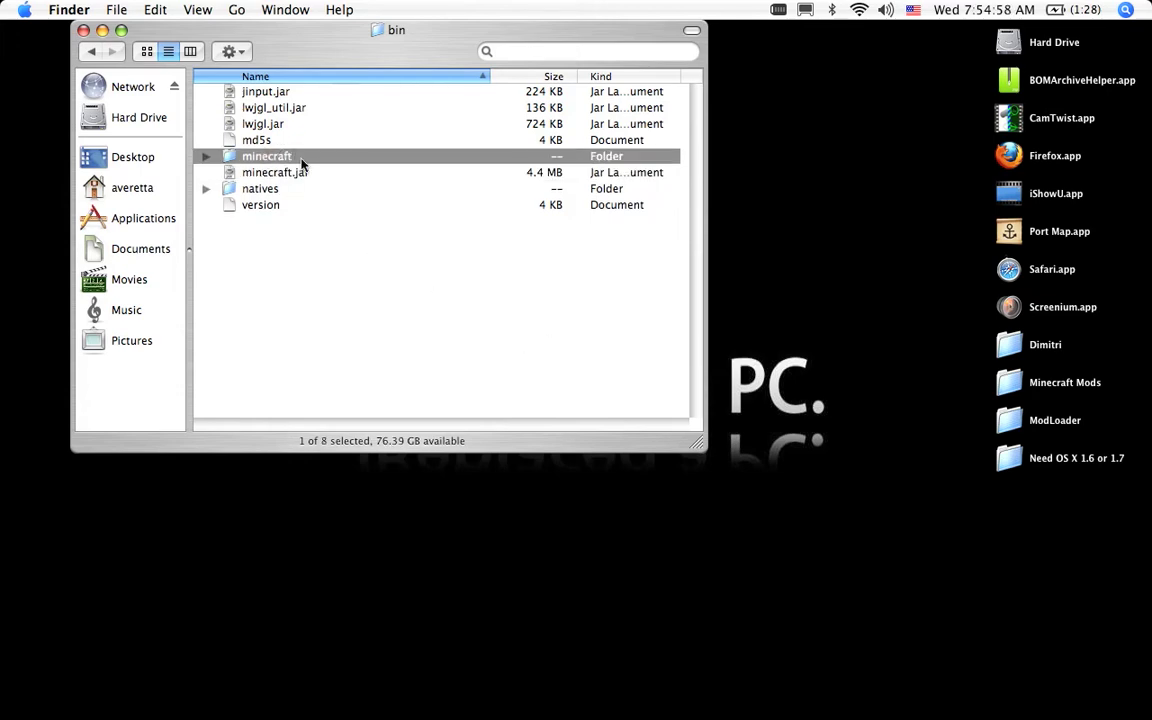
double_click(268, 156)
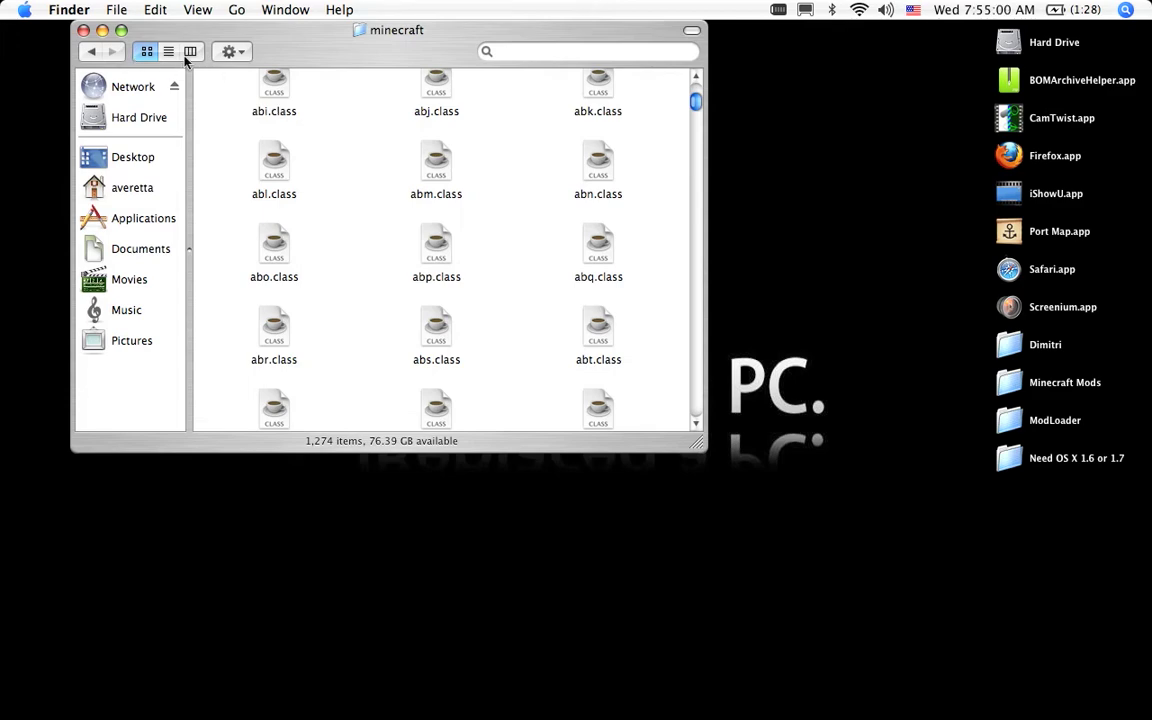
click(168, 52)
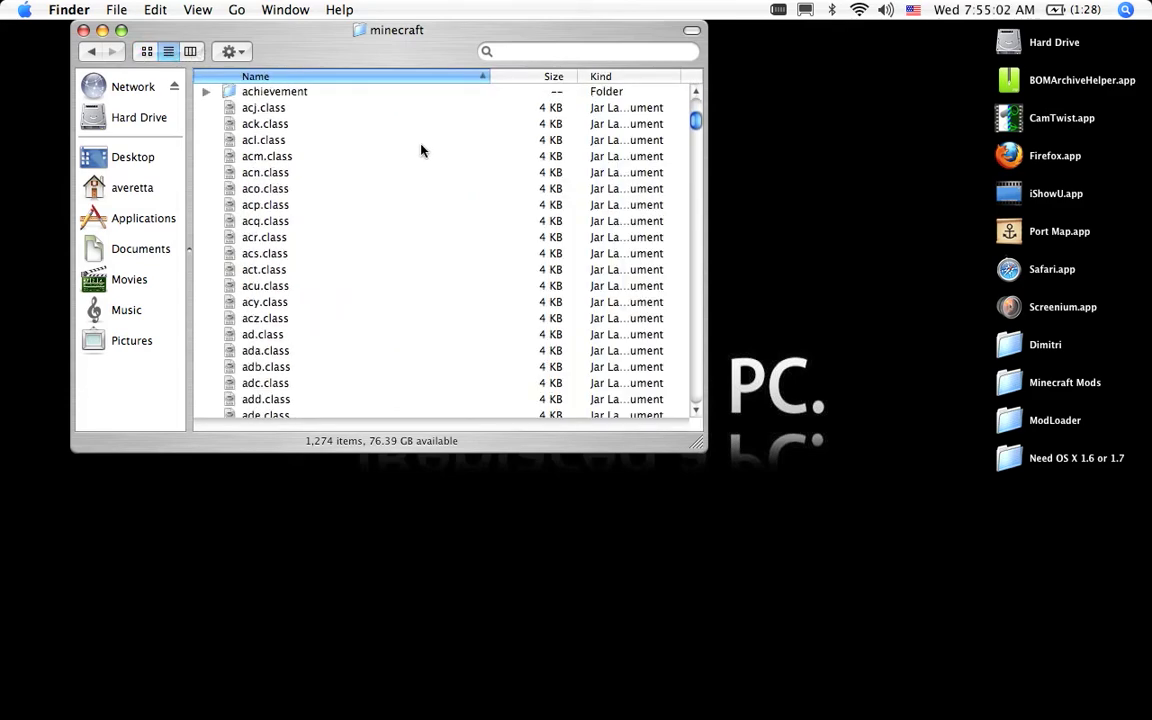
scroll(up, 3)
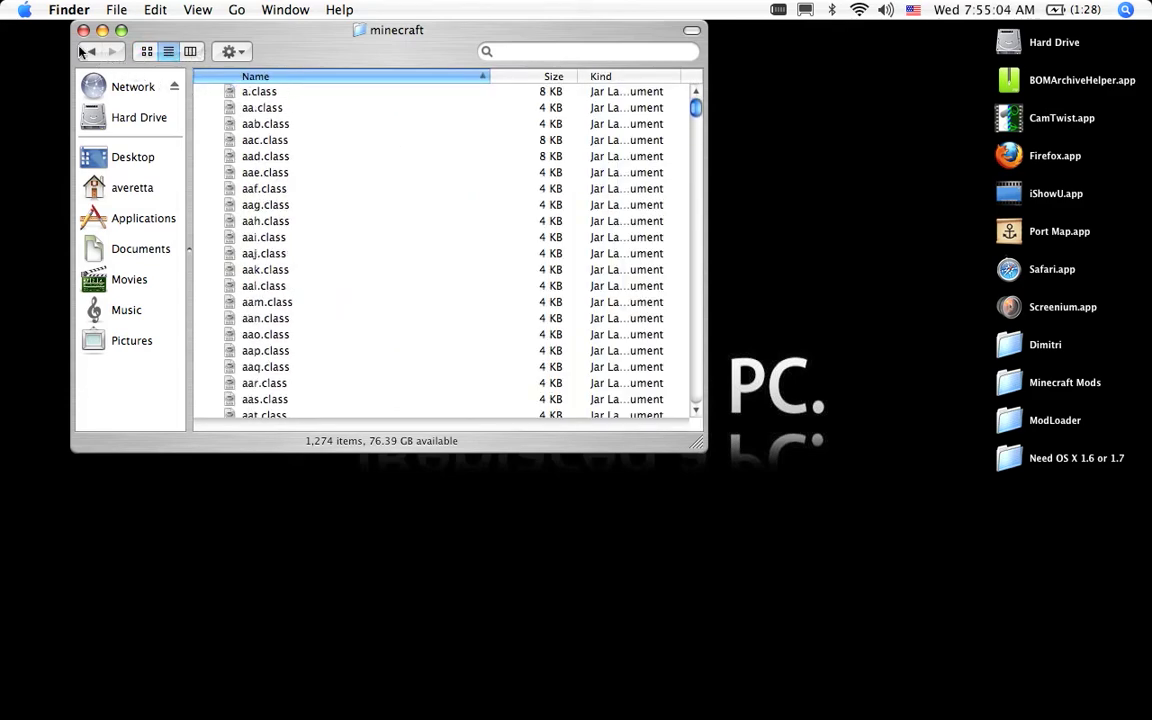
click(90, 52)
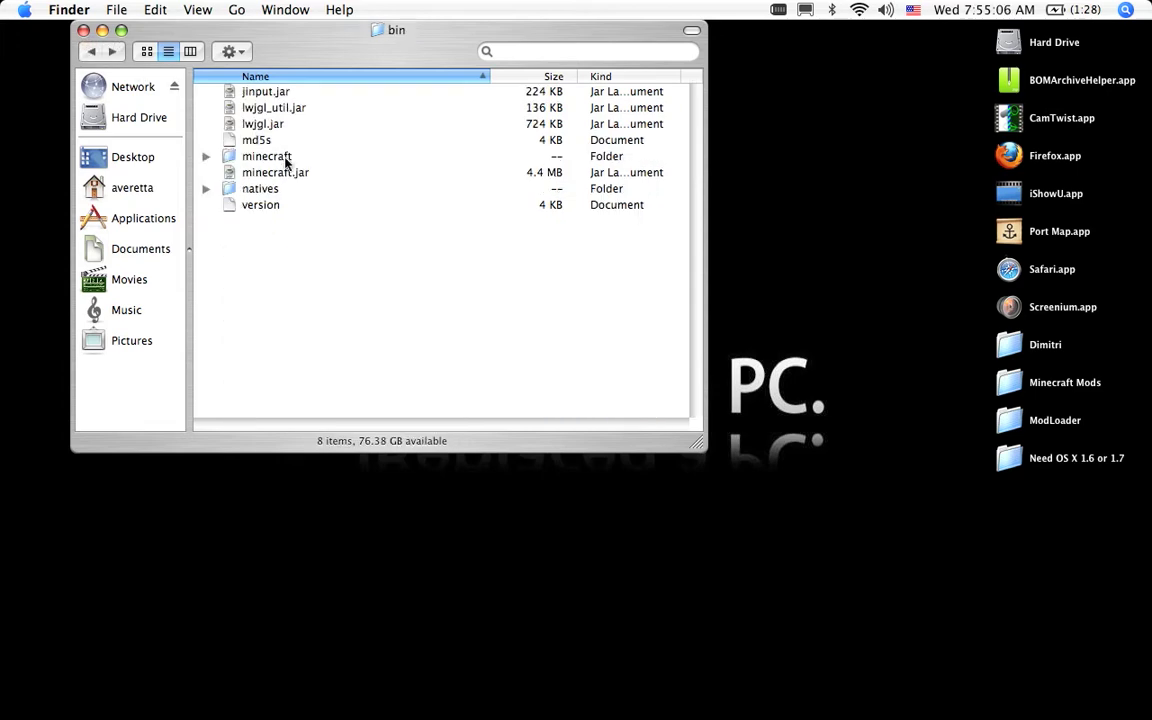
- Rename the original jar to minecraft1.jar and the extracted folder to minecraft.jar
click(276, 172)
text(1)
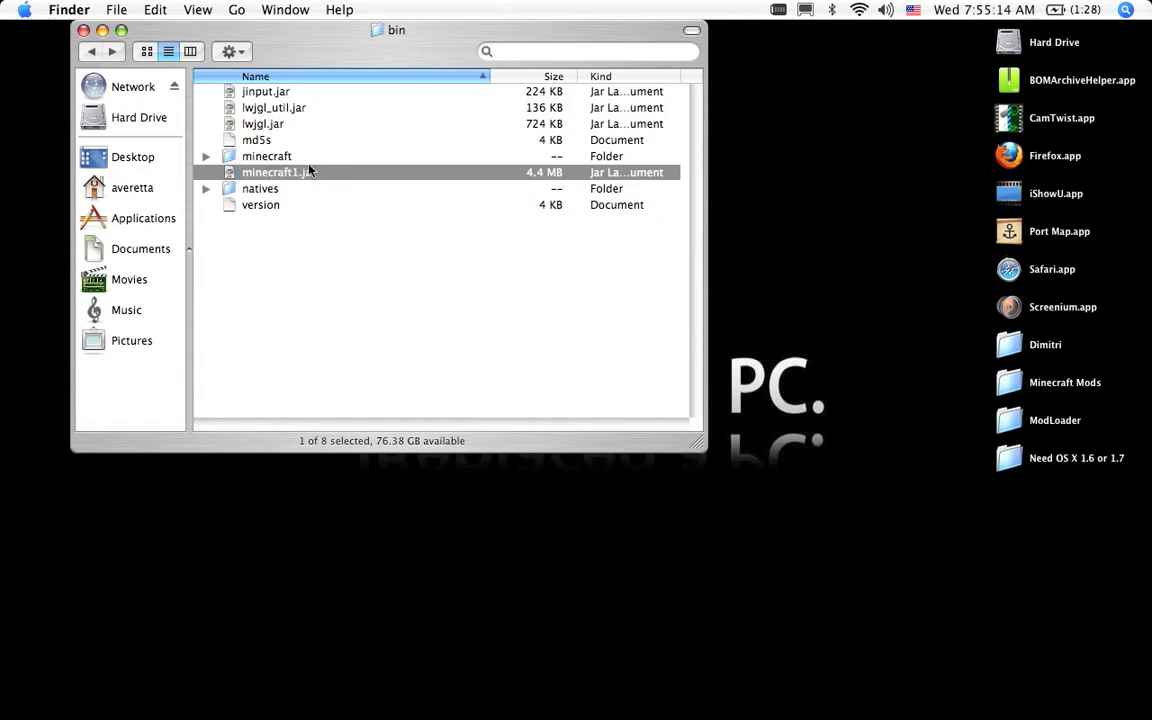
click(268, 156)
text(.jar)
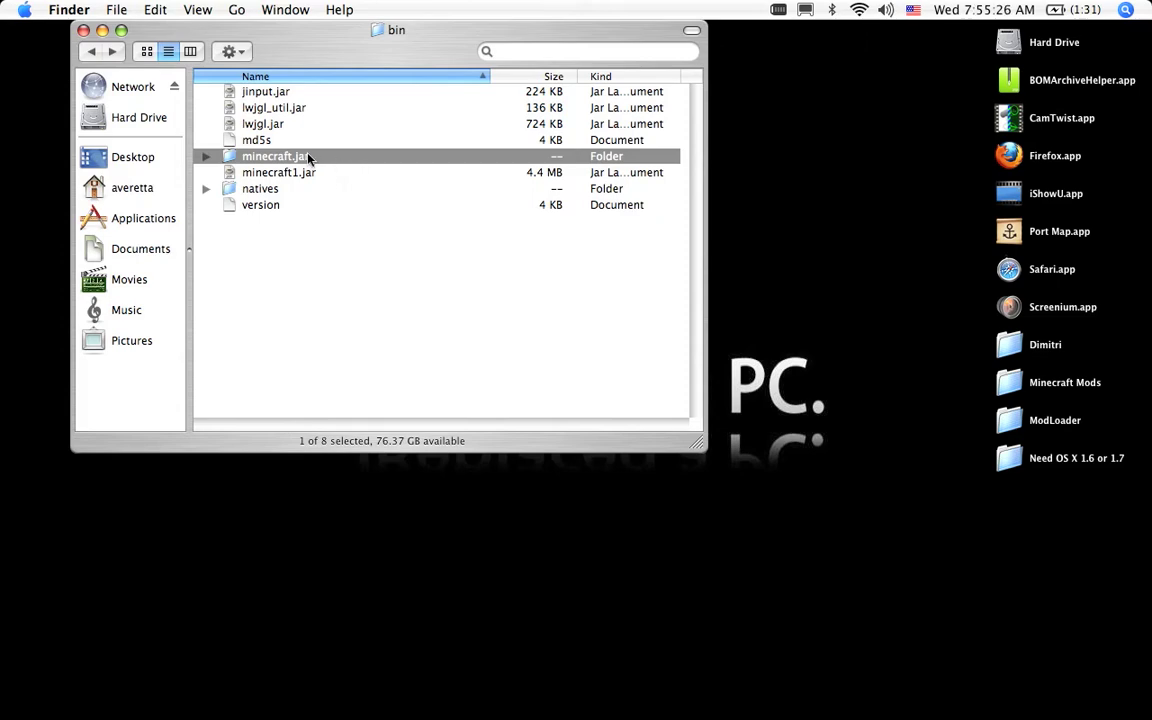
- Browse the class files inside the minecraft.jar folder, then close its window
double_click(276, 156)
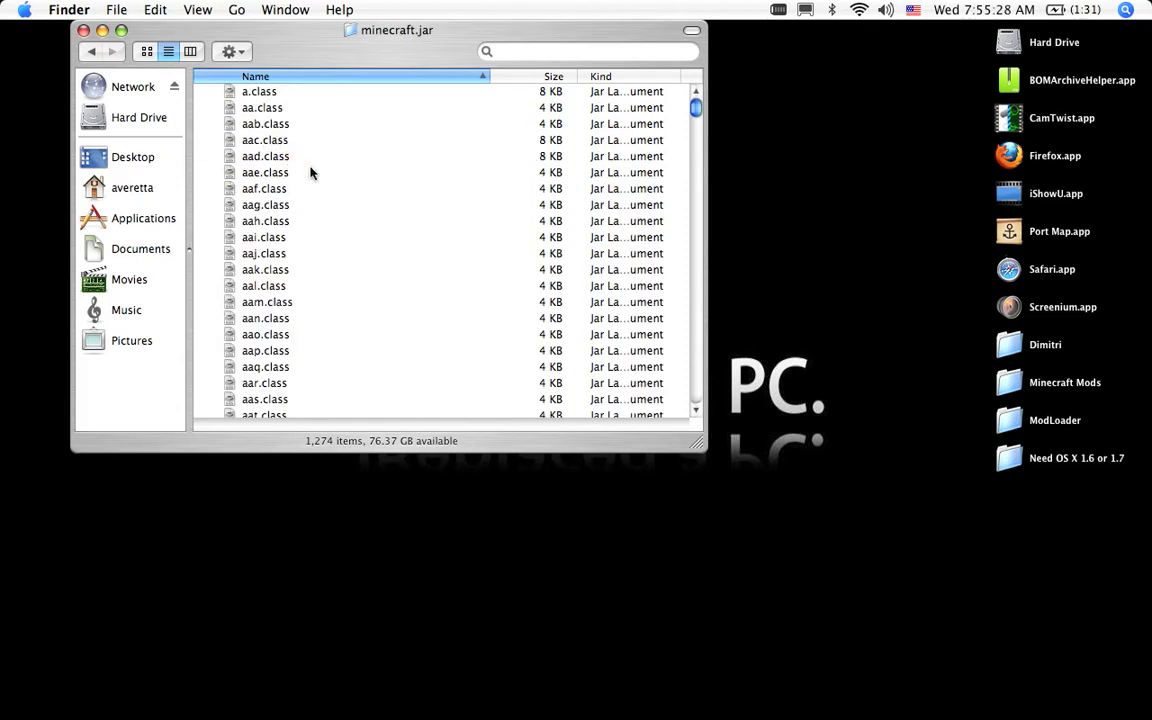
click(264, 172)
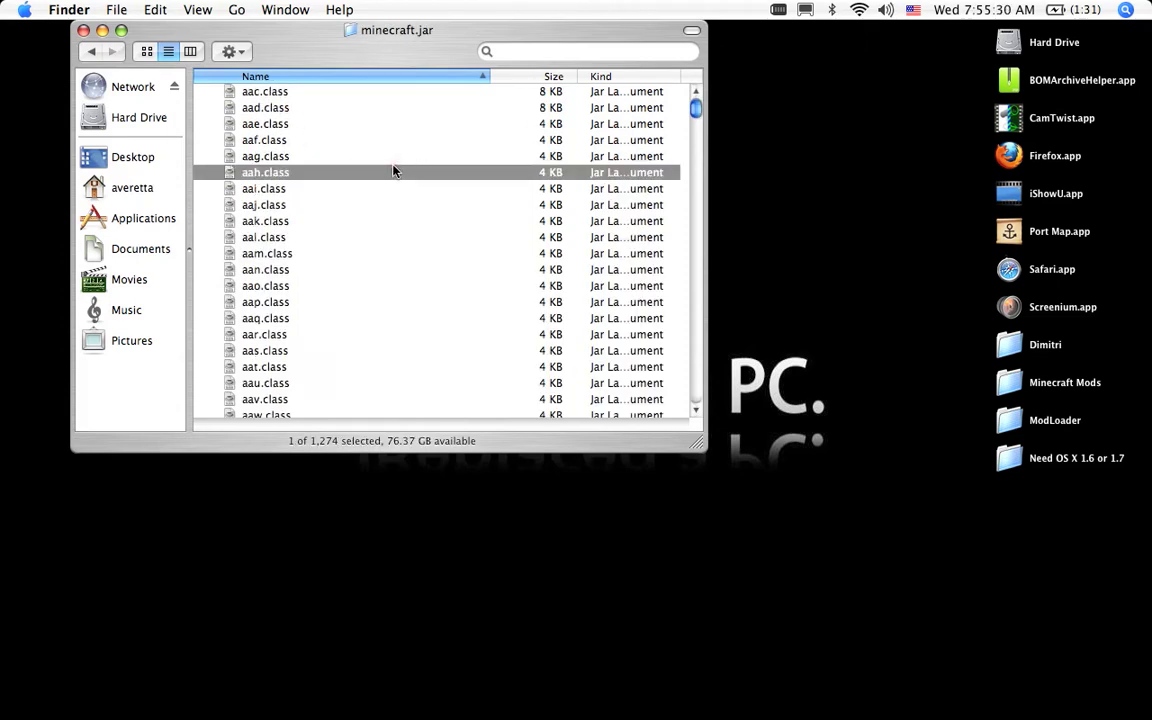
scroll(down, 3)
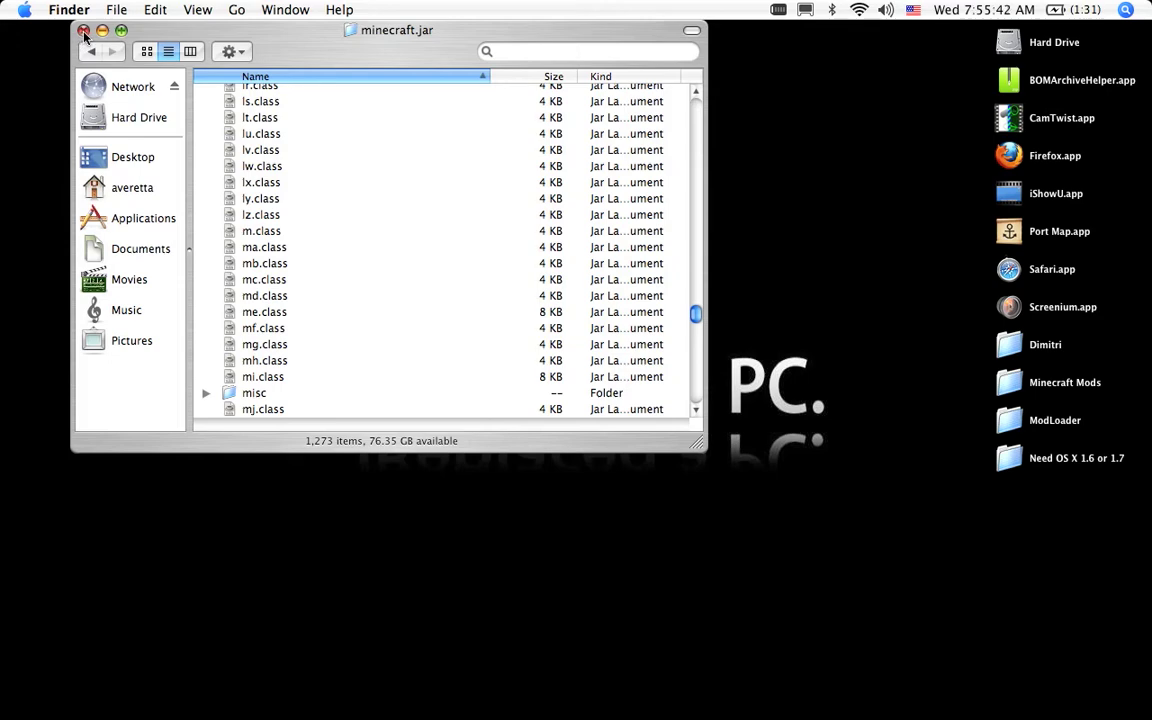
click(88, 52)
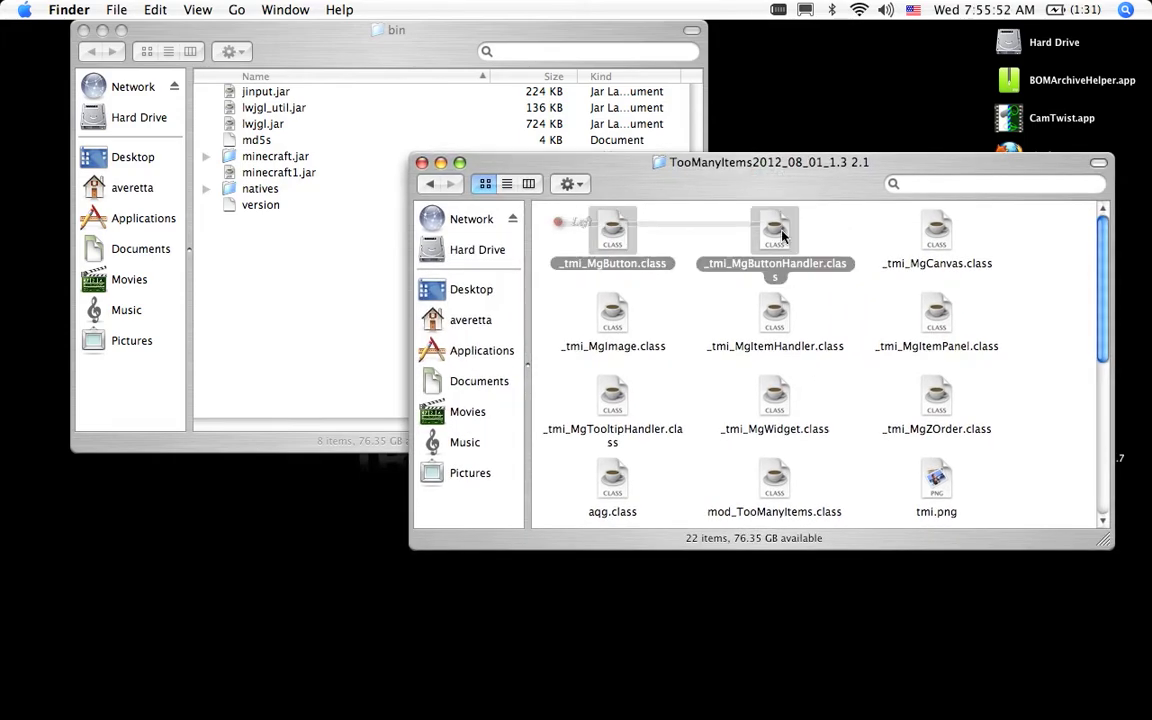
- Copy all 22 TooManyItems files into minecraft.jar, answering the aqg.class replace prompt
key(cmd+a)
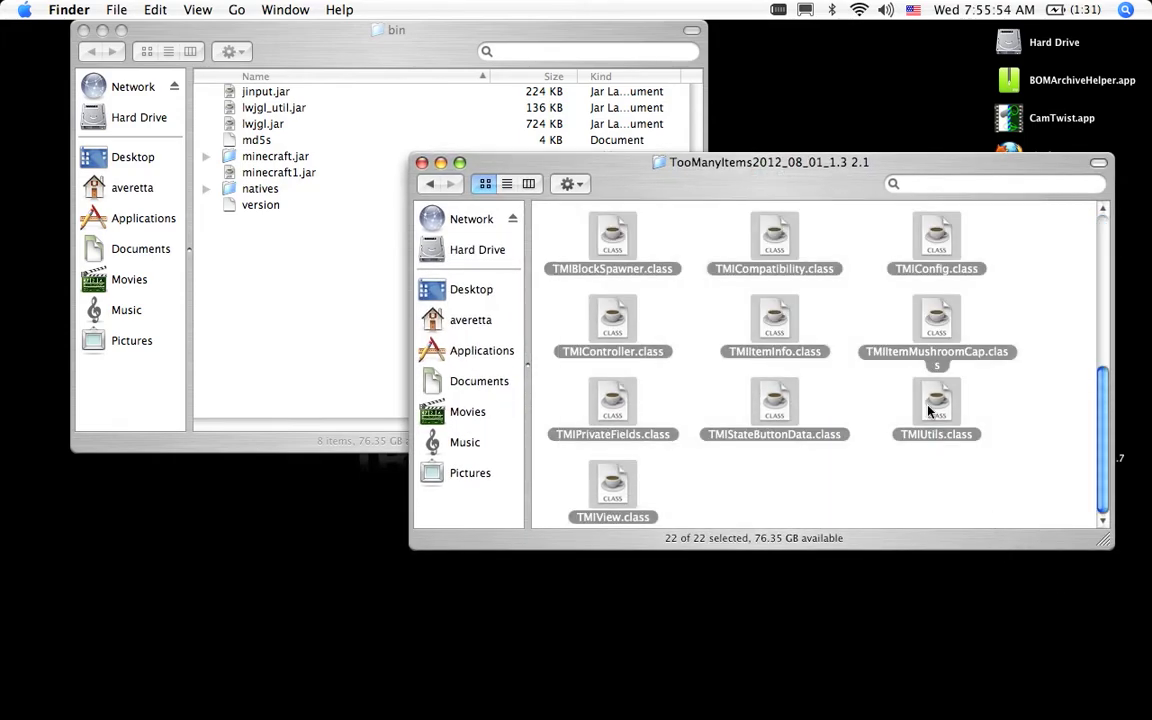
right_click(936, 410)
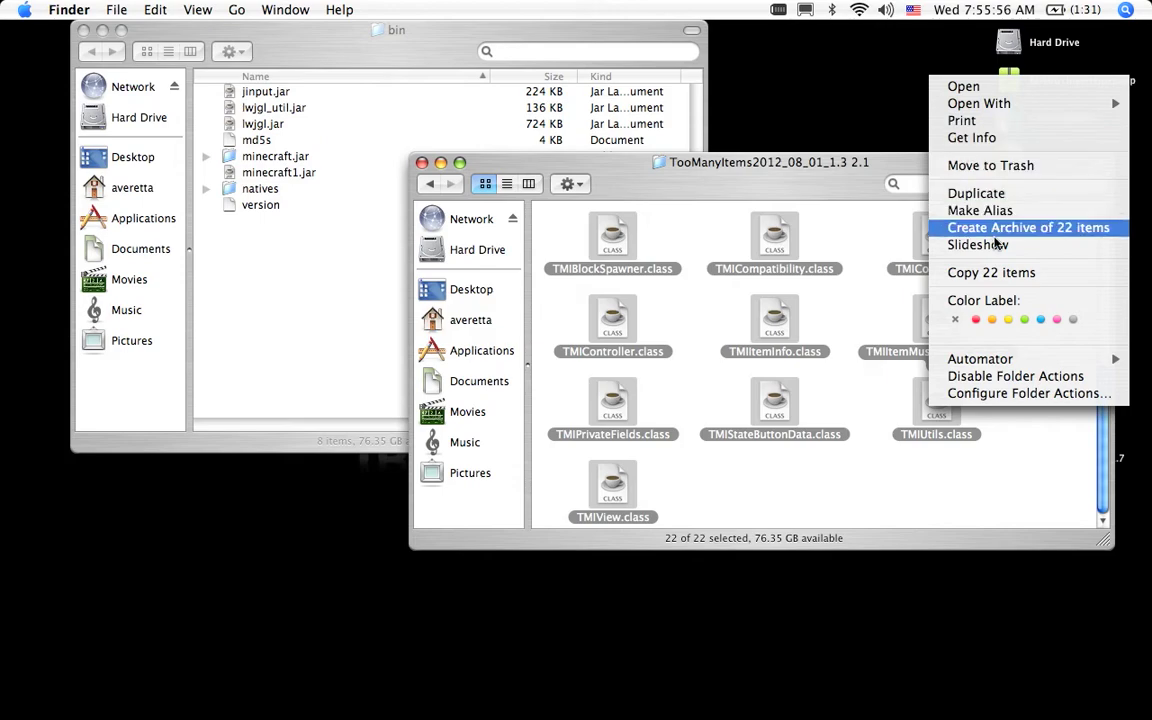
click(1028, 228)
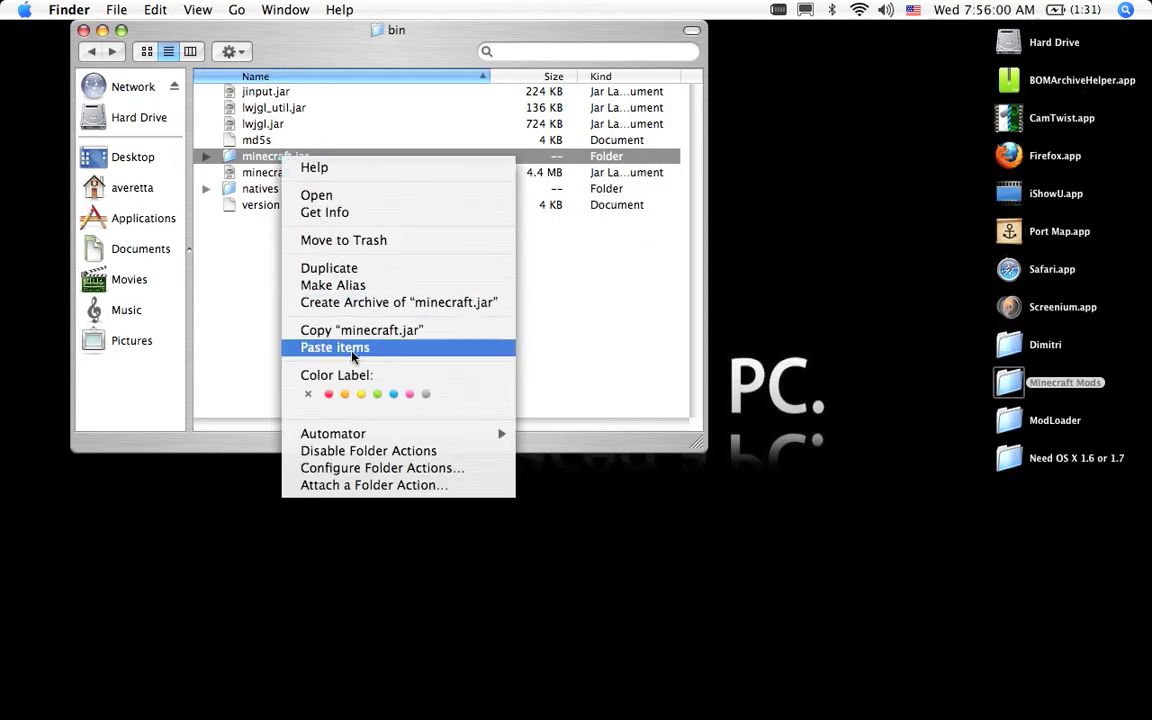
click(336, 348)
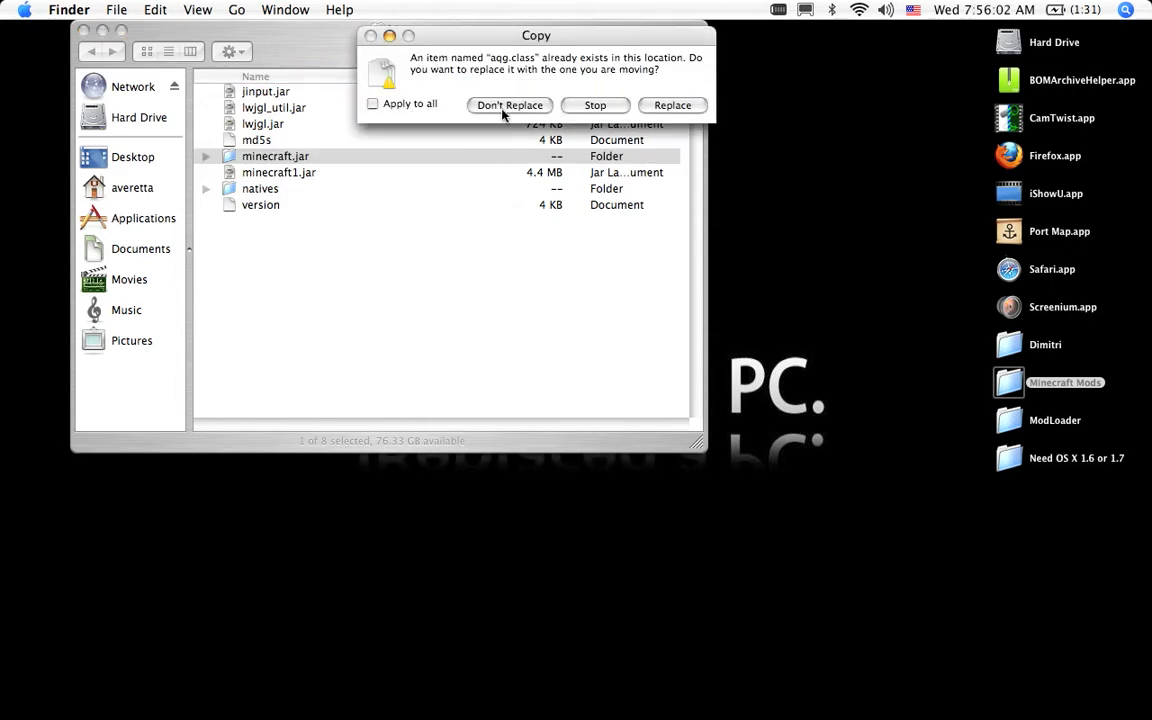
click(508, 104)
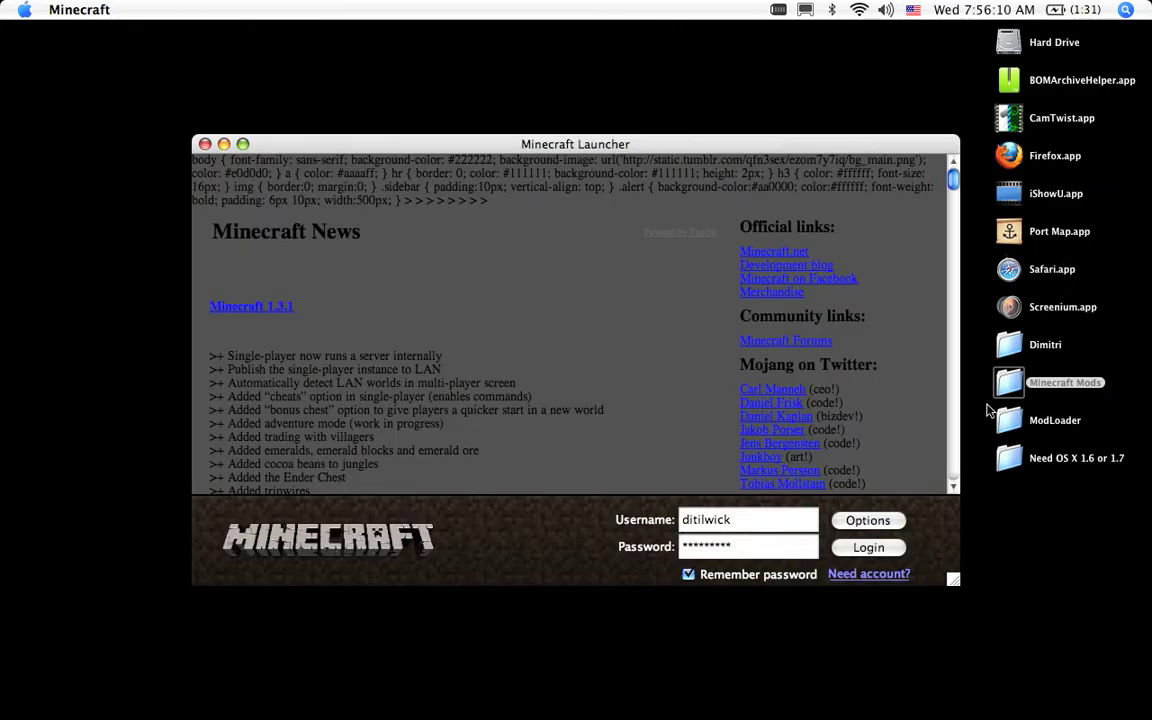
- Log in through the Minecraft Launcher to start the game
click(868, 548)
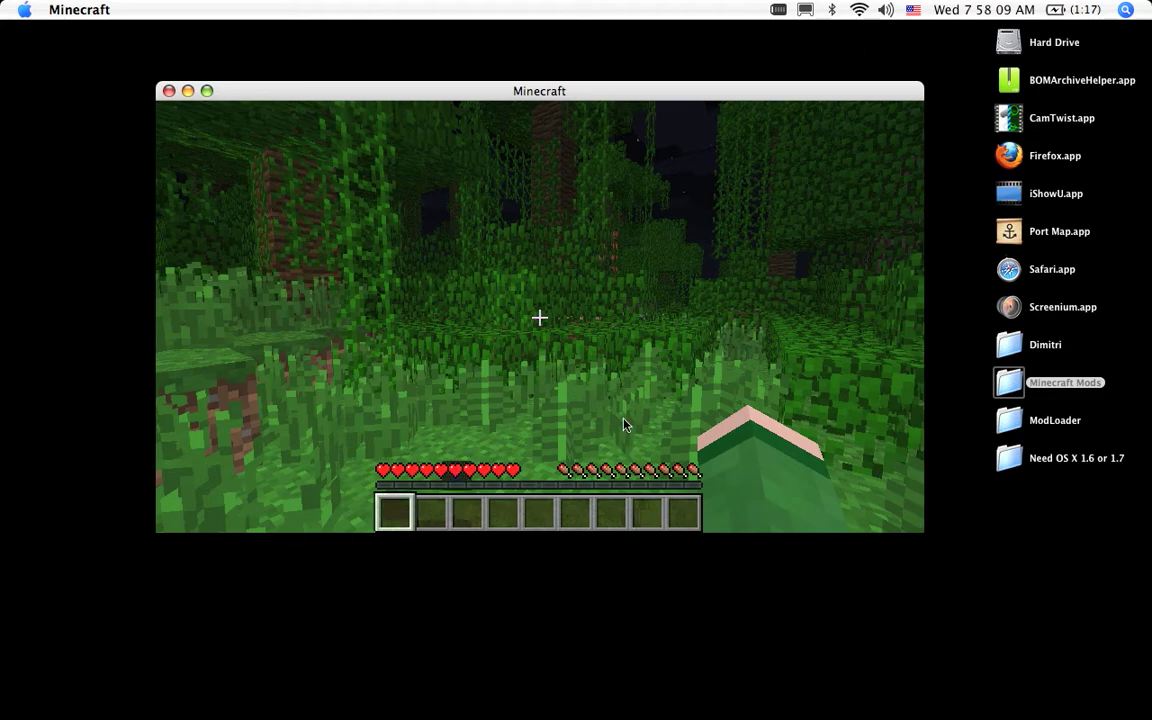
mouse_move(624, 430)
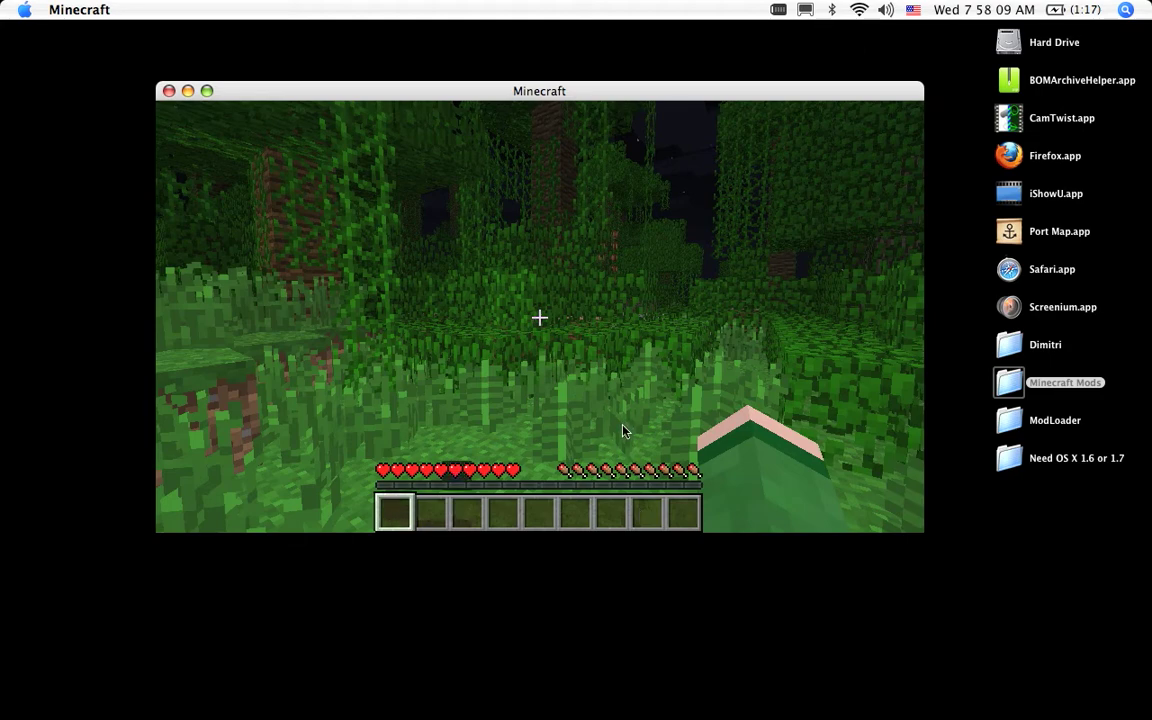
mouse_move(590, 412)
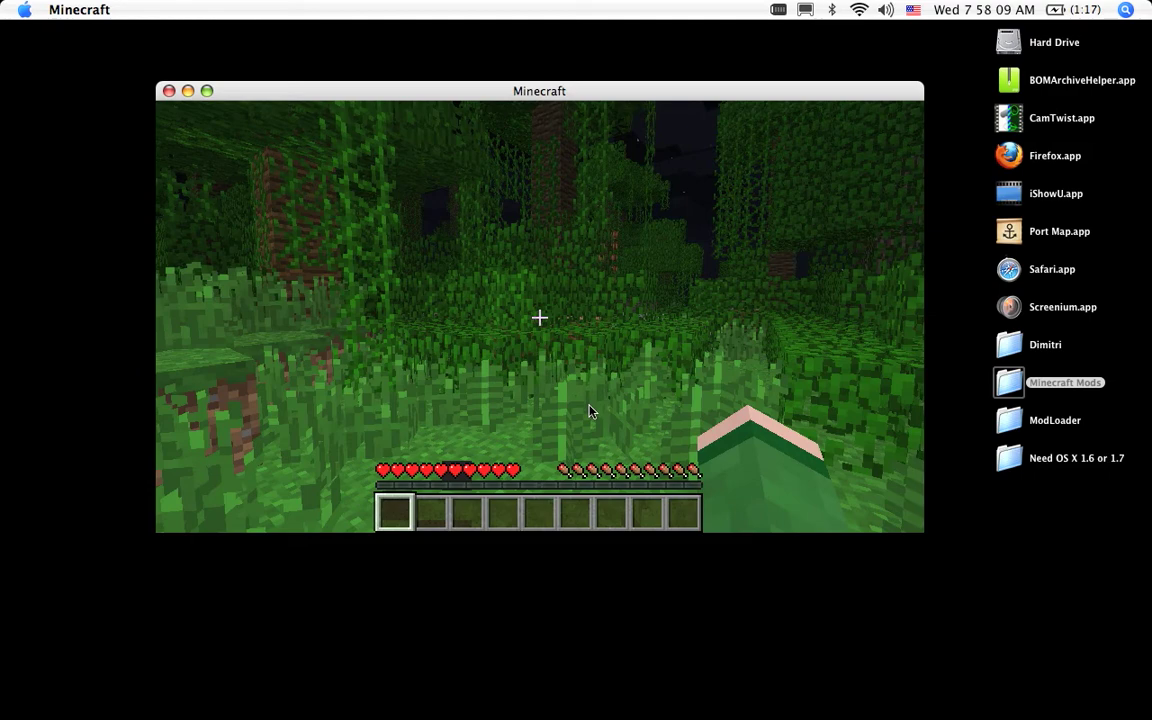
mouse_move(604, 372)
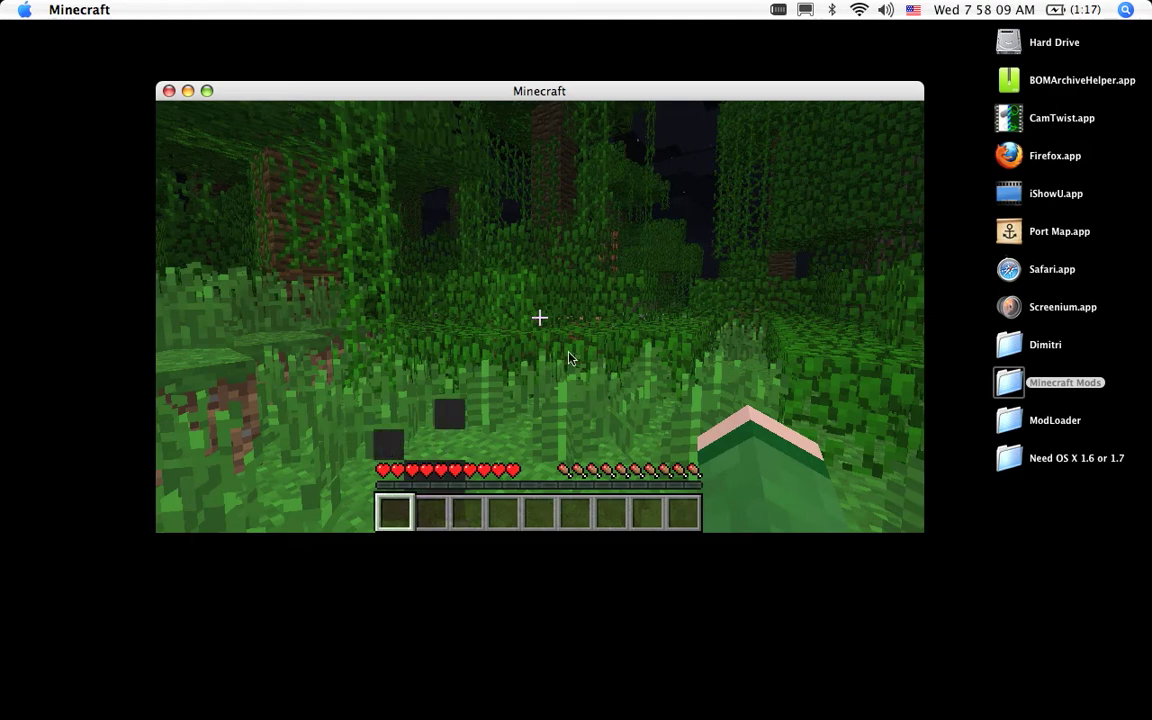
mouse_move(404, 500)
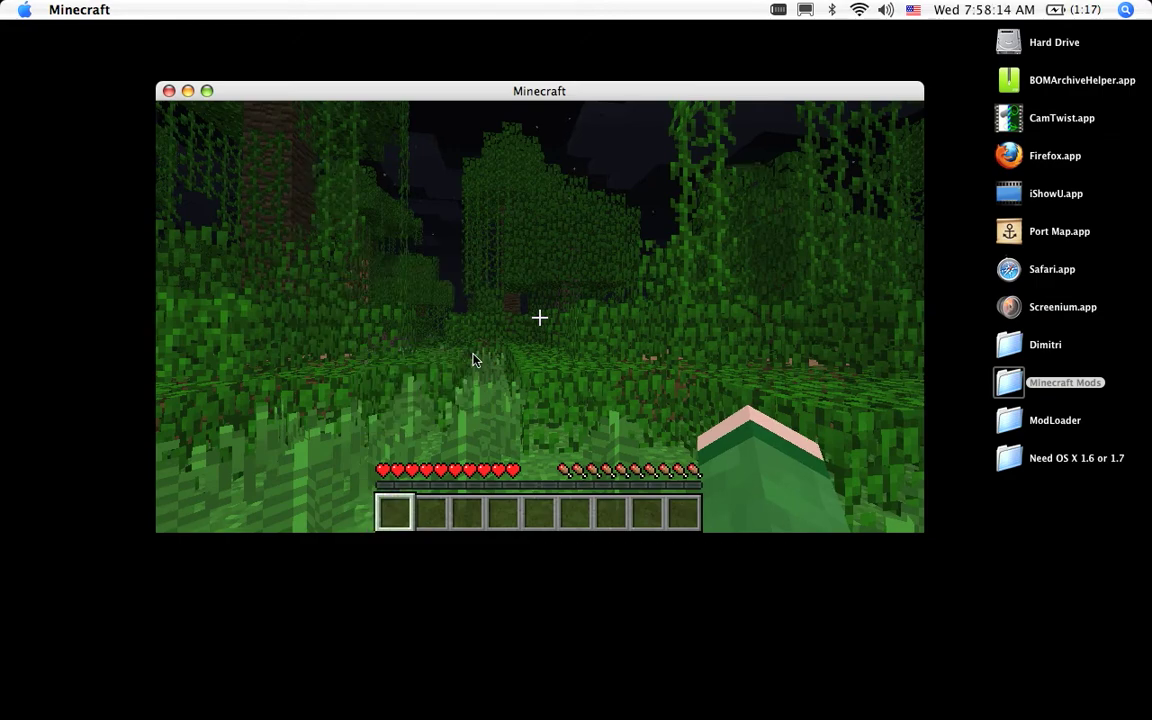
- Show the inventory with the TooManyItems 1.3.1 overlay beside it
key(e)
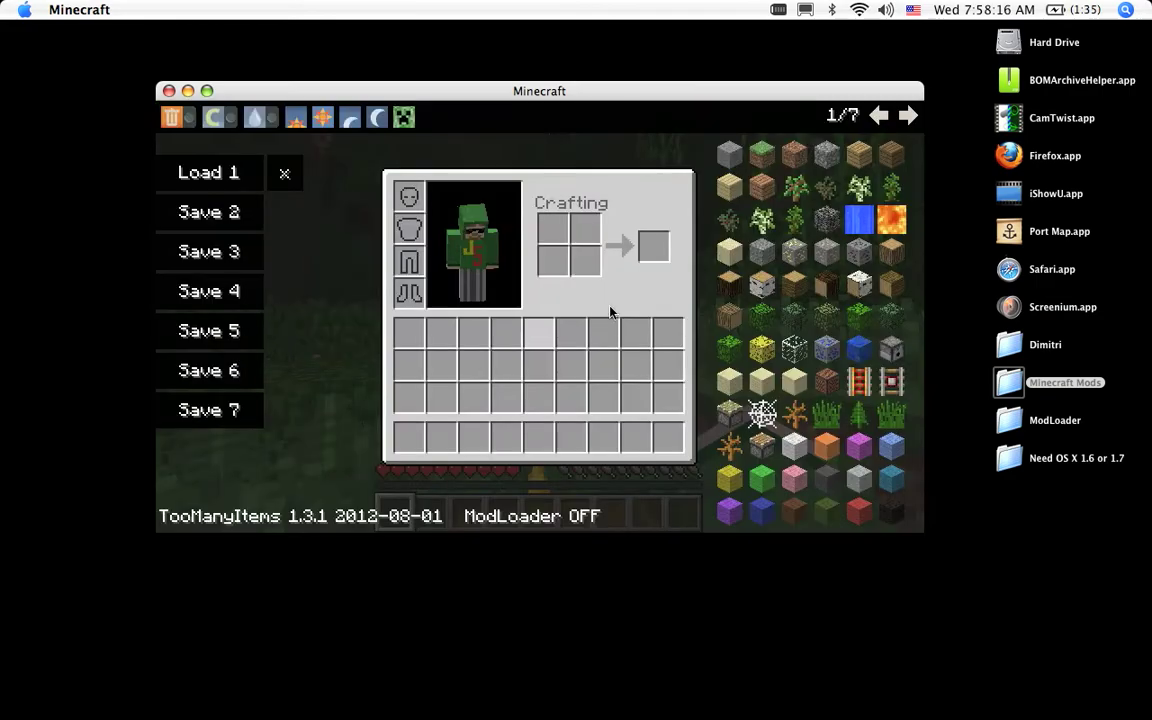
mouse_move(792, 348)
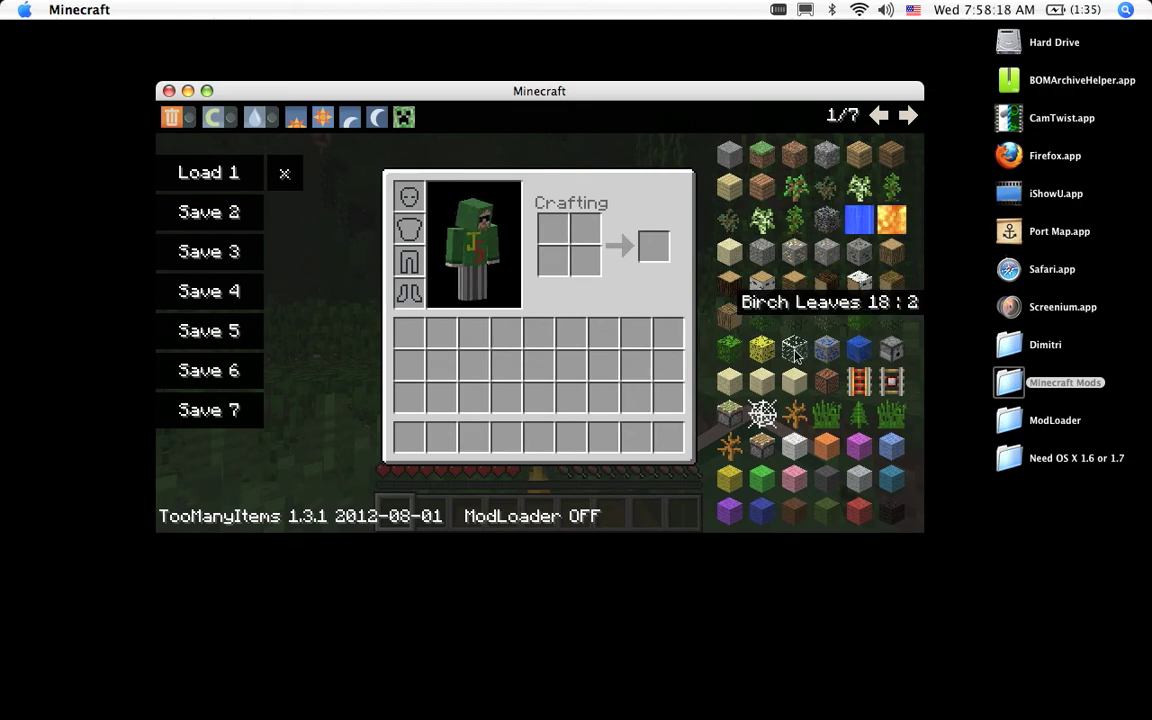
mouse_move(304, 236)
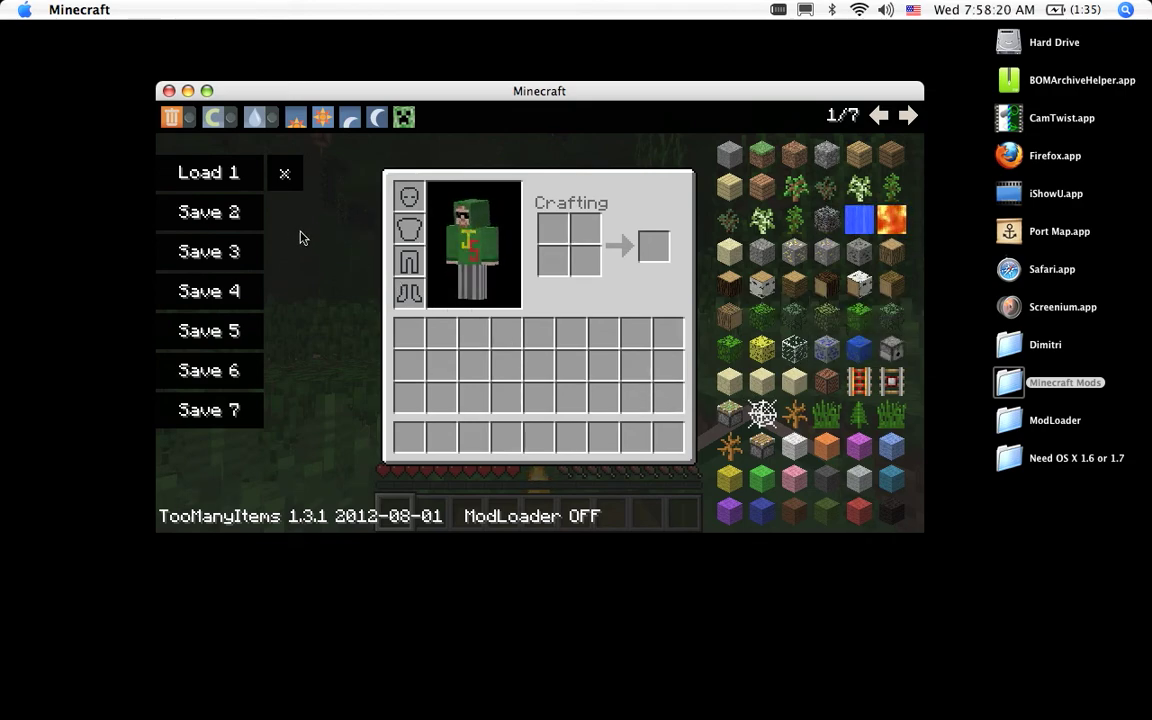
- Advance the TooManyItems item list to page 3 of 7 and try the top-bar icons
click(260, 116)
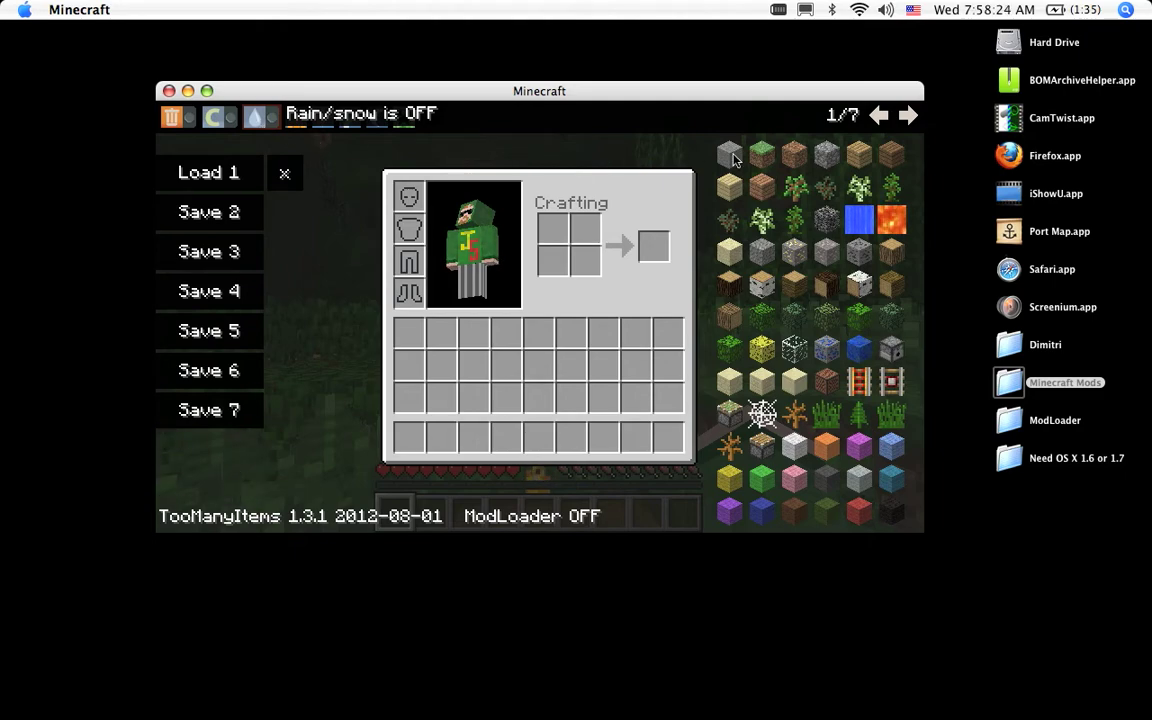
mouse_move(836, 194)
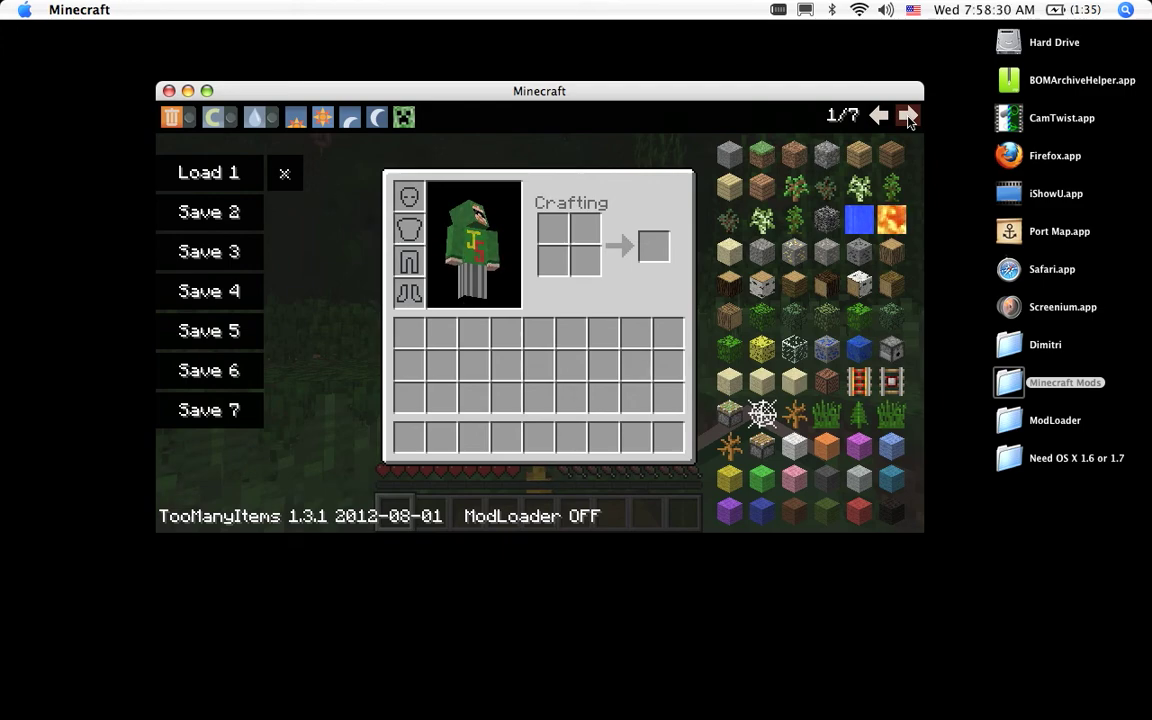
click(908, 114)
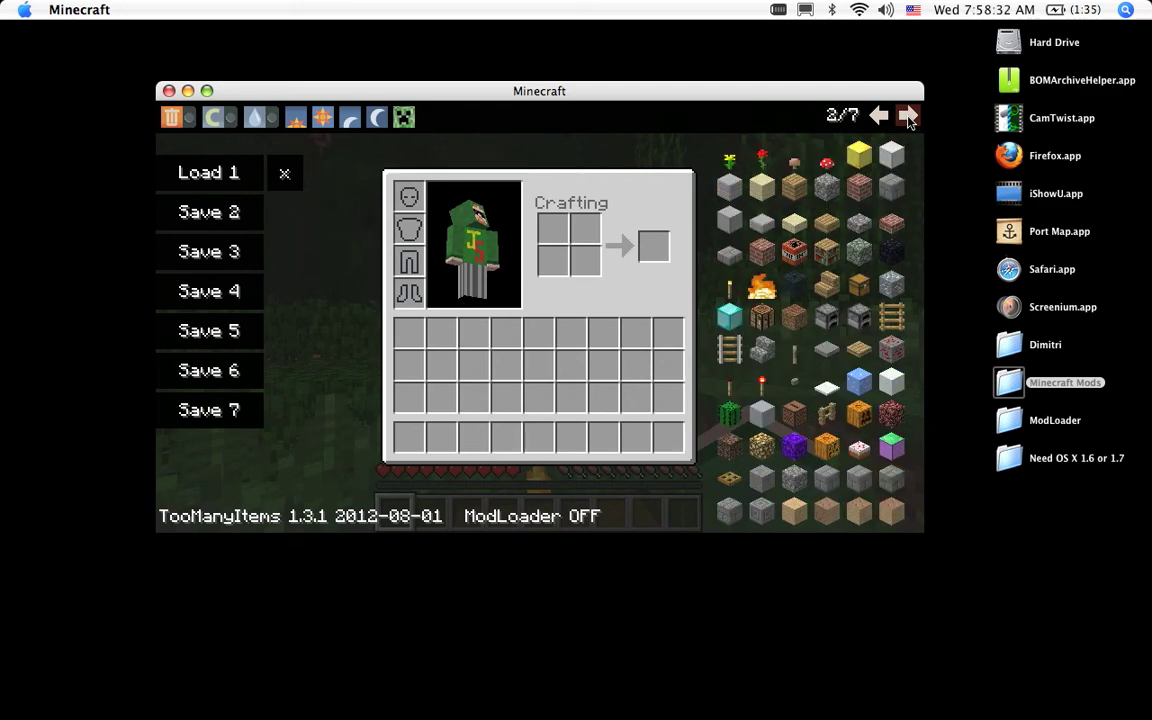
click(908, 114)
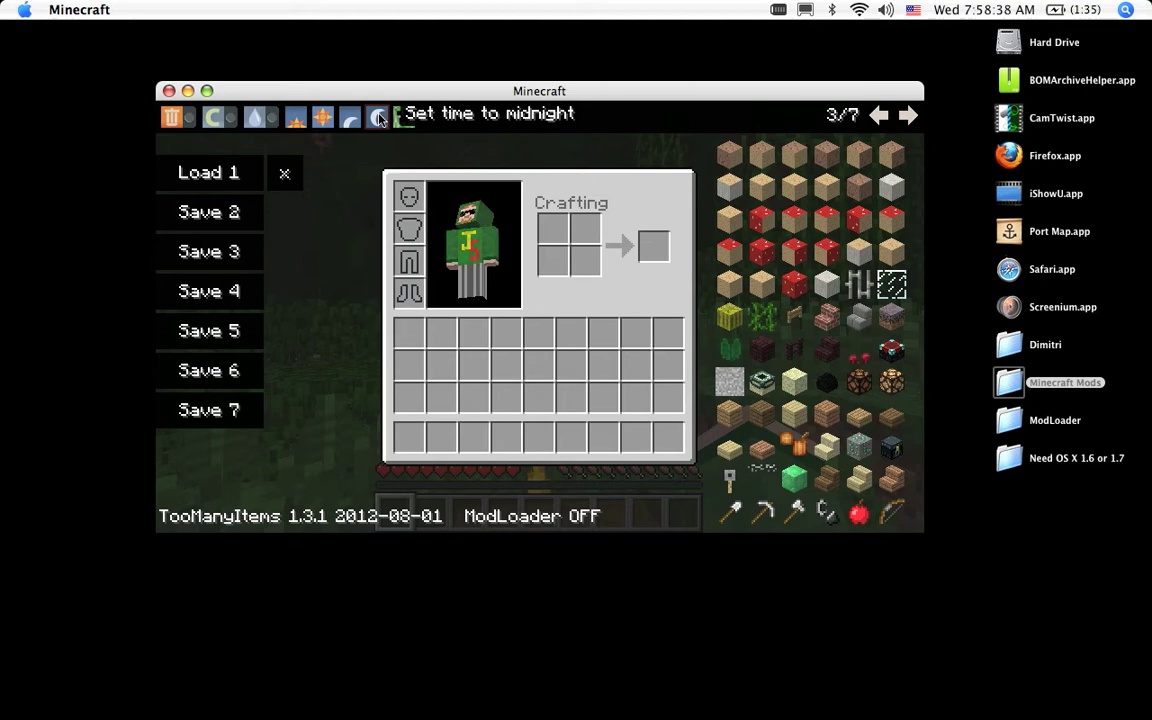
click(260, 116)
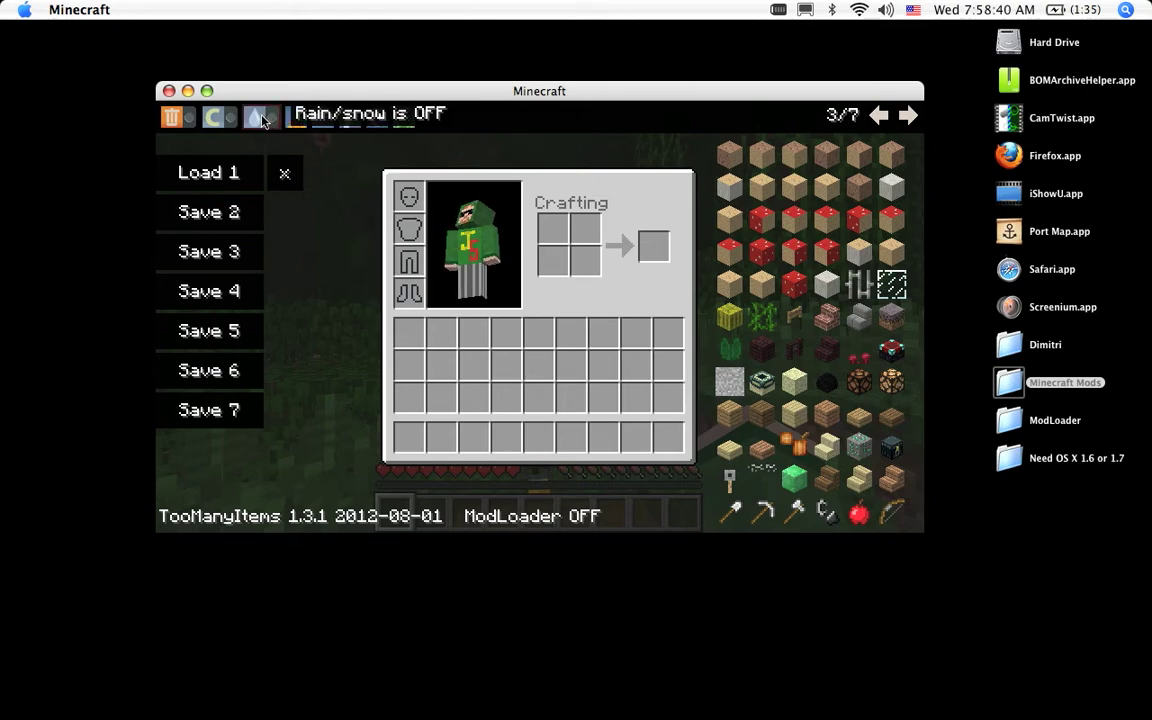
click(218, 116)
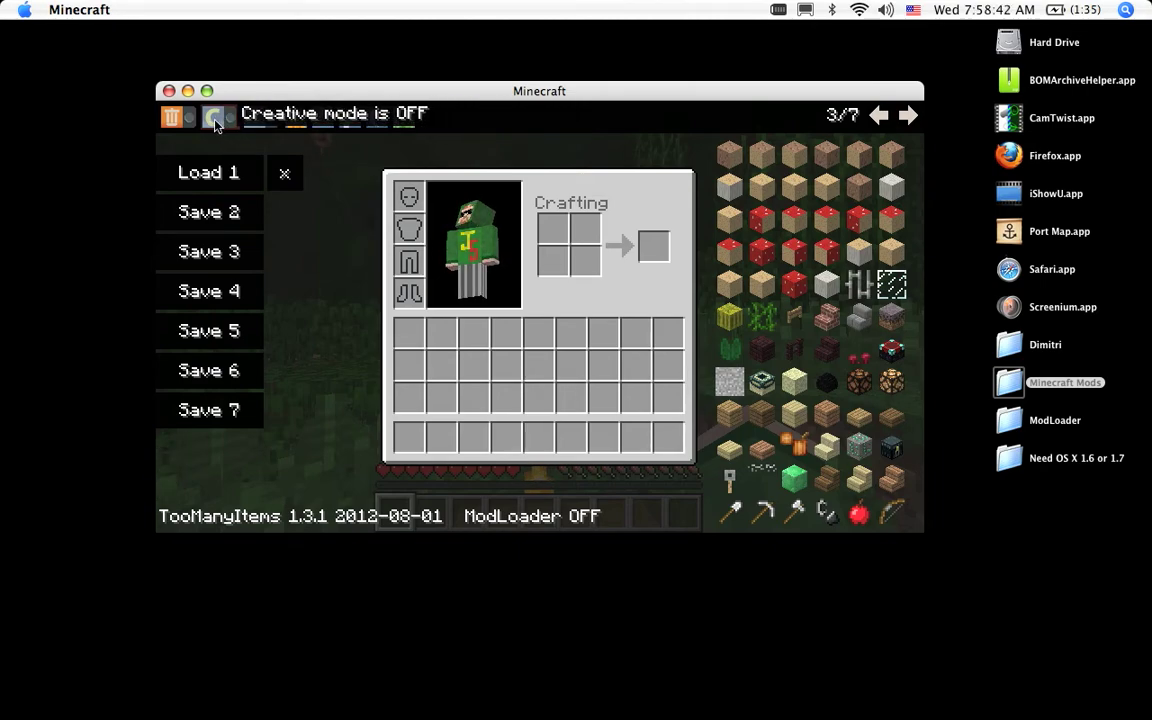
click(218, 116)
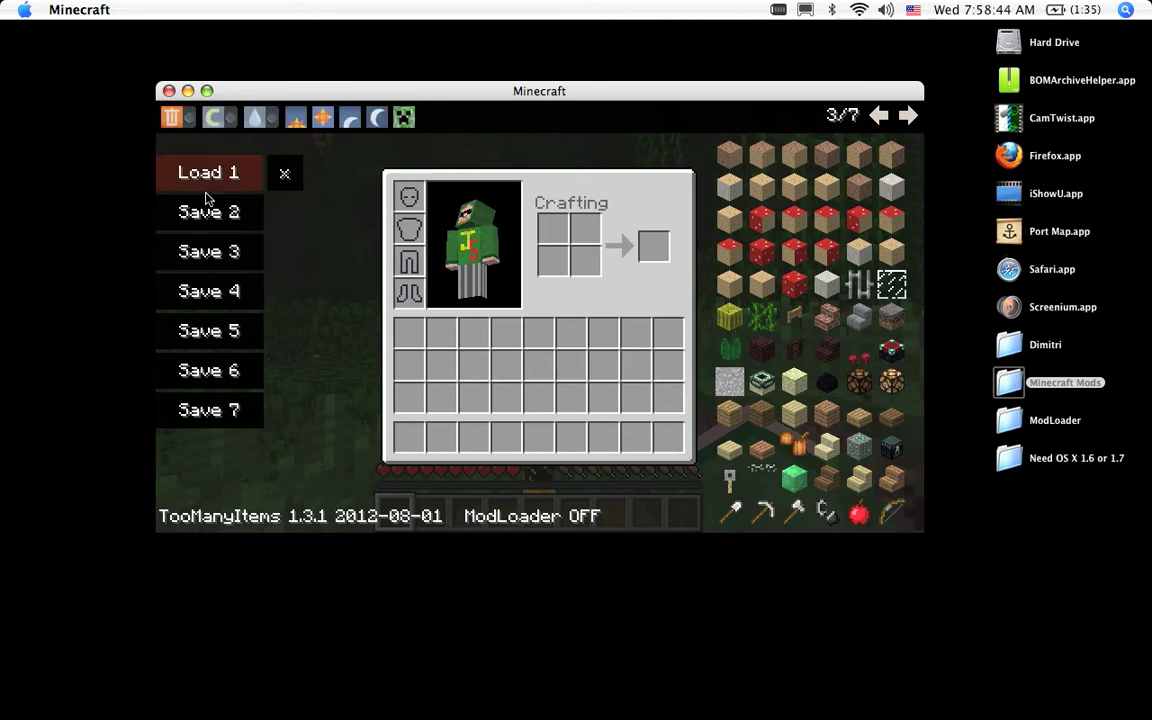
mouse_move(464, 244)
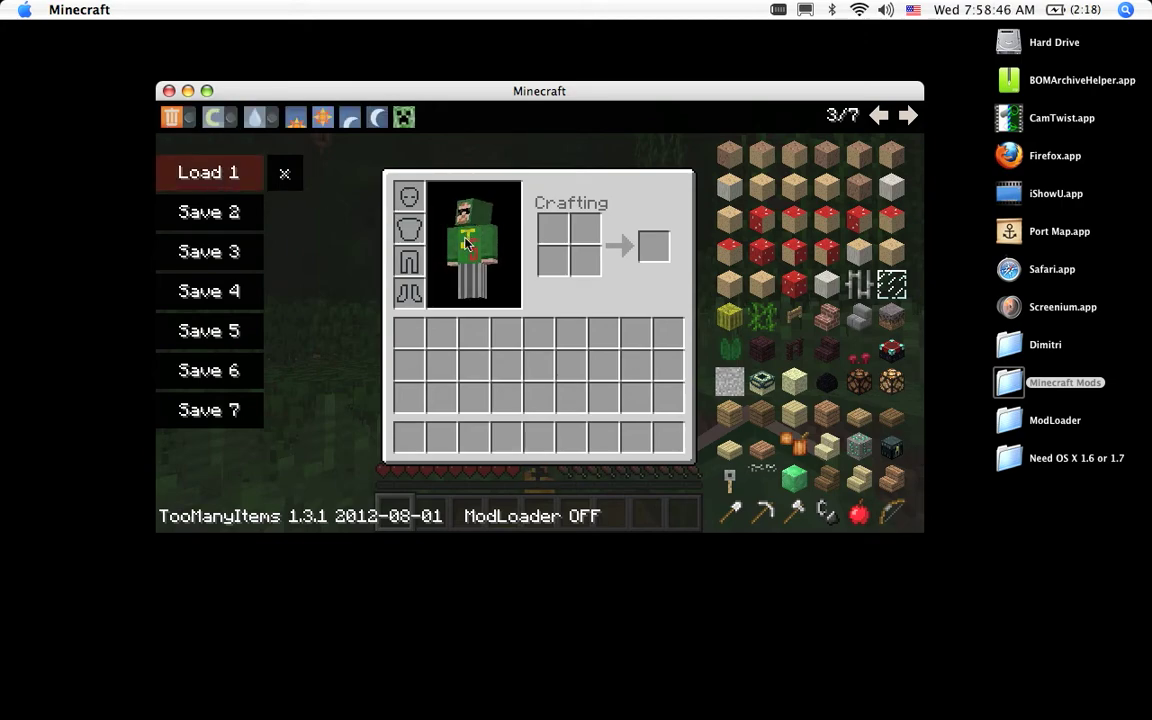
mouse_move(858, 380)
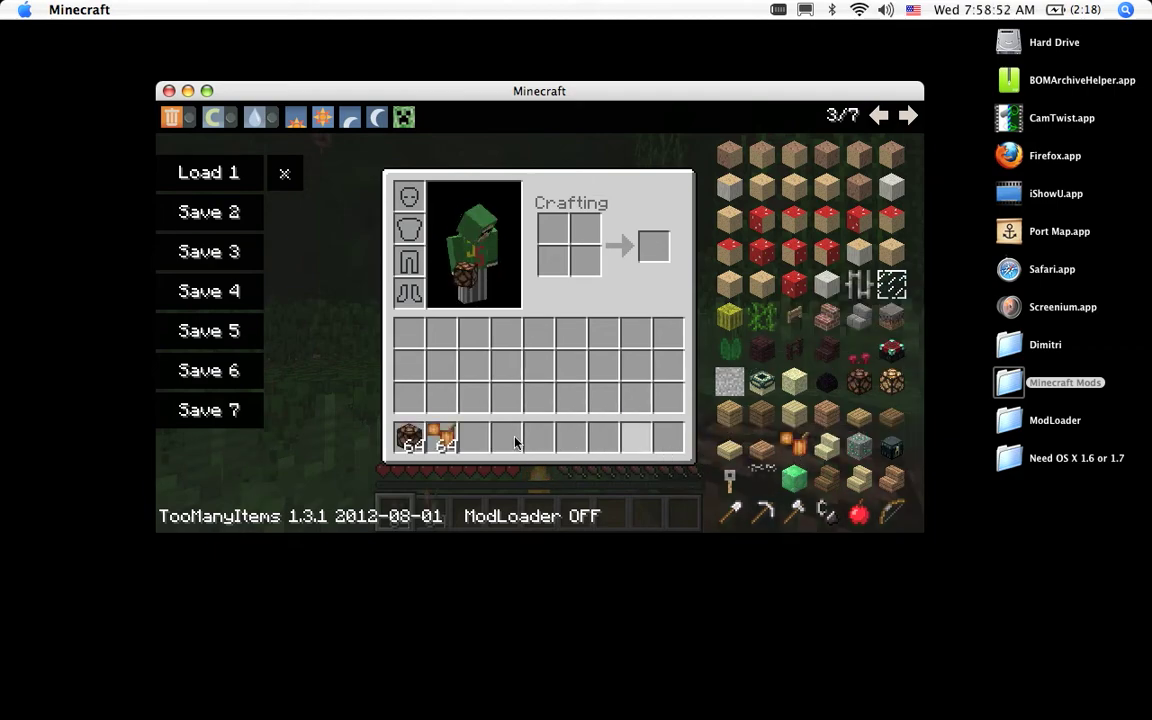
mouse_move(730, 480)
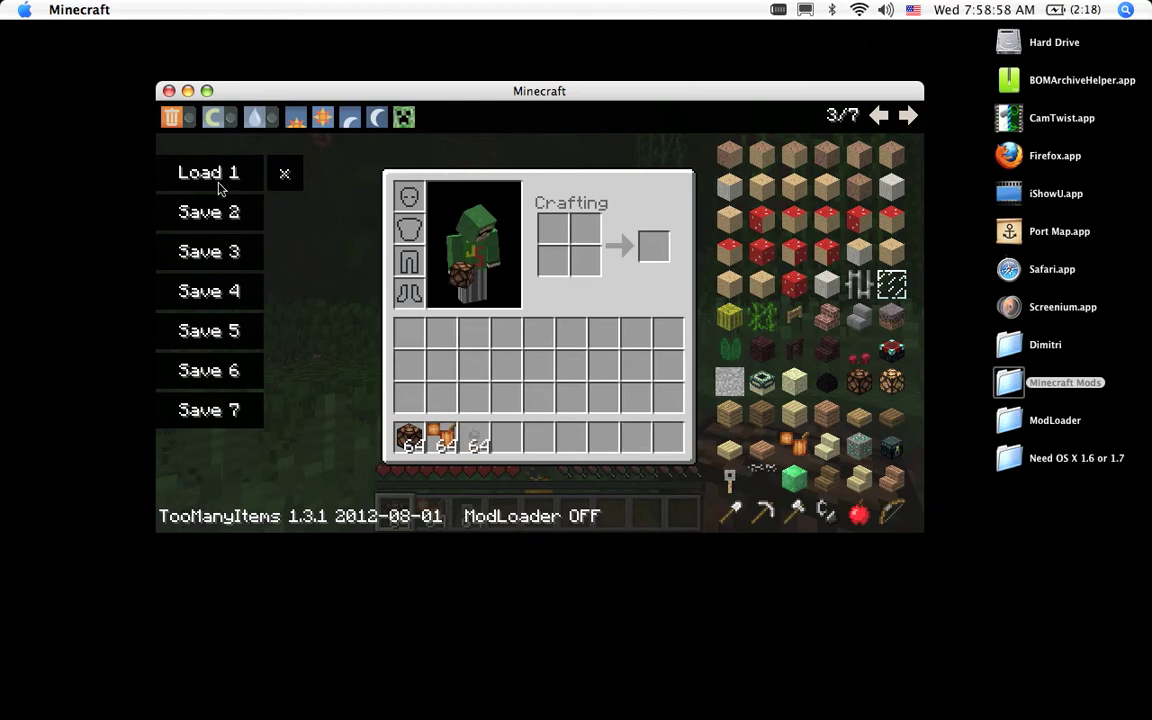
- Store the current inventory in TooManyItems save slot 2
click(208, 212)
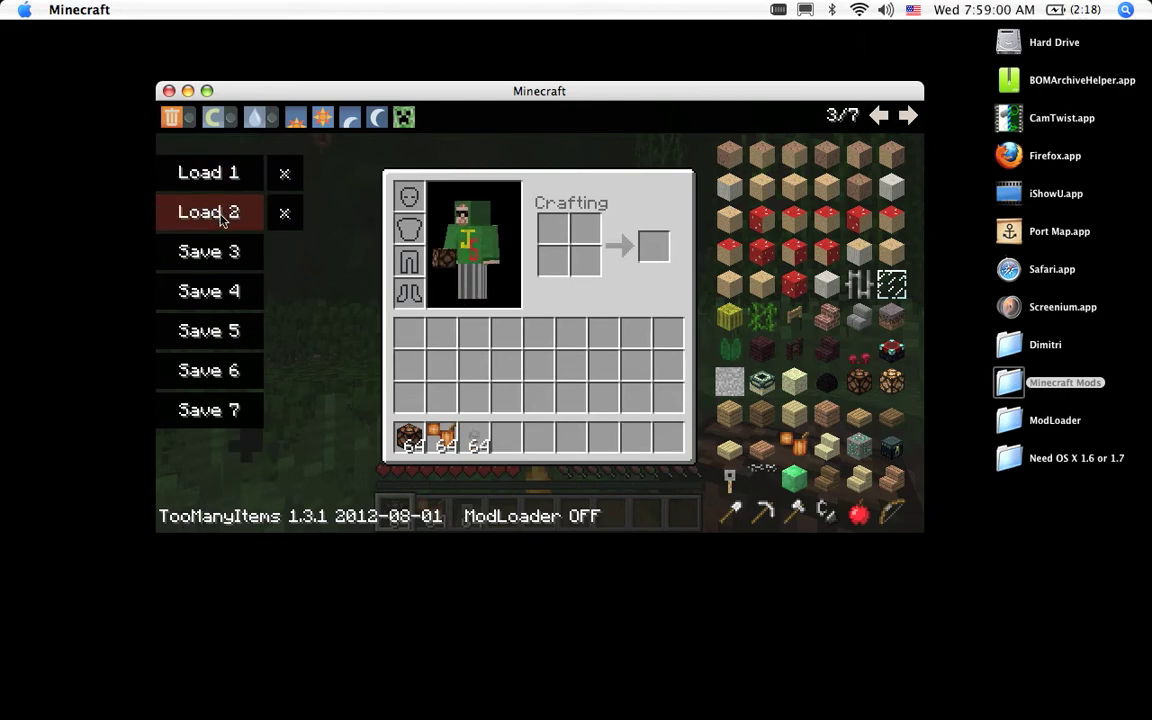
mouse_move(790, 420)
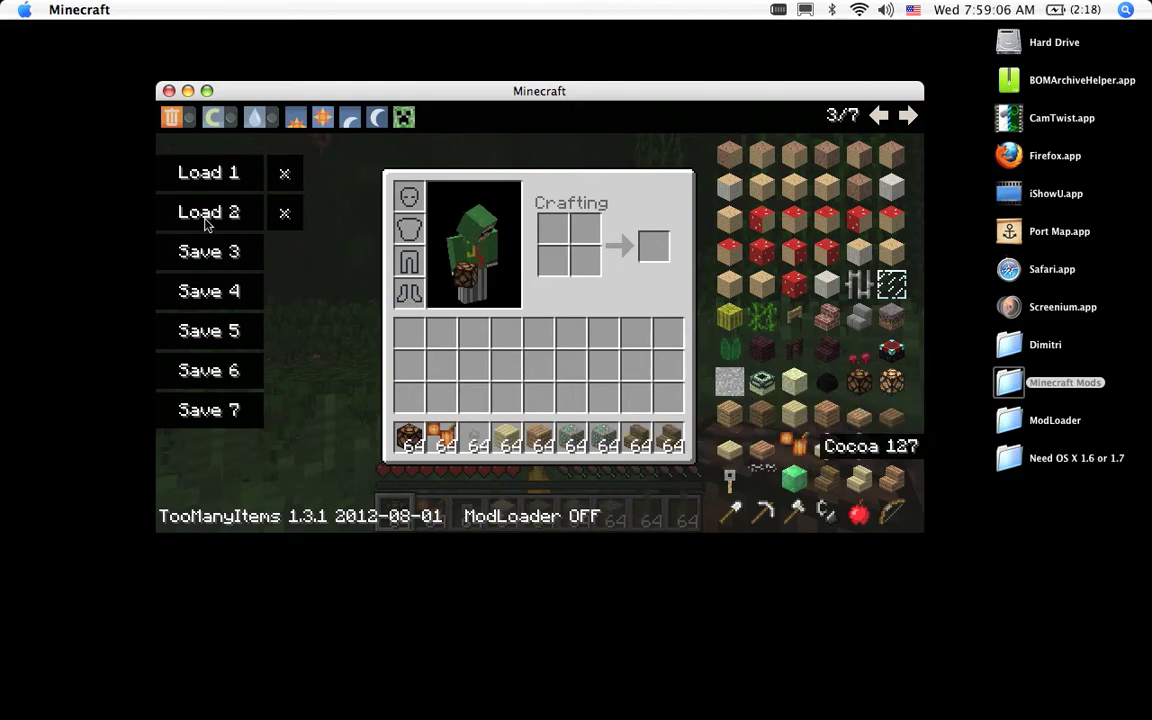
click(208, 212)
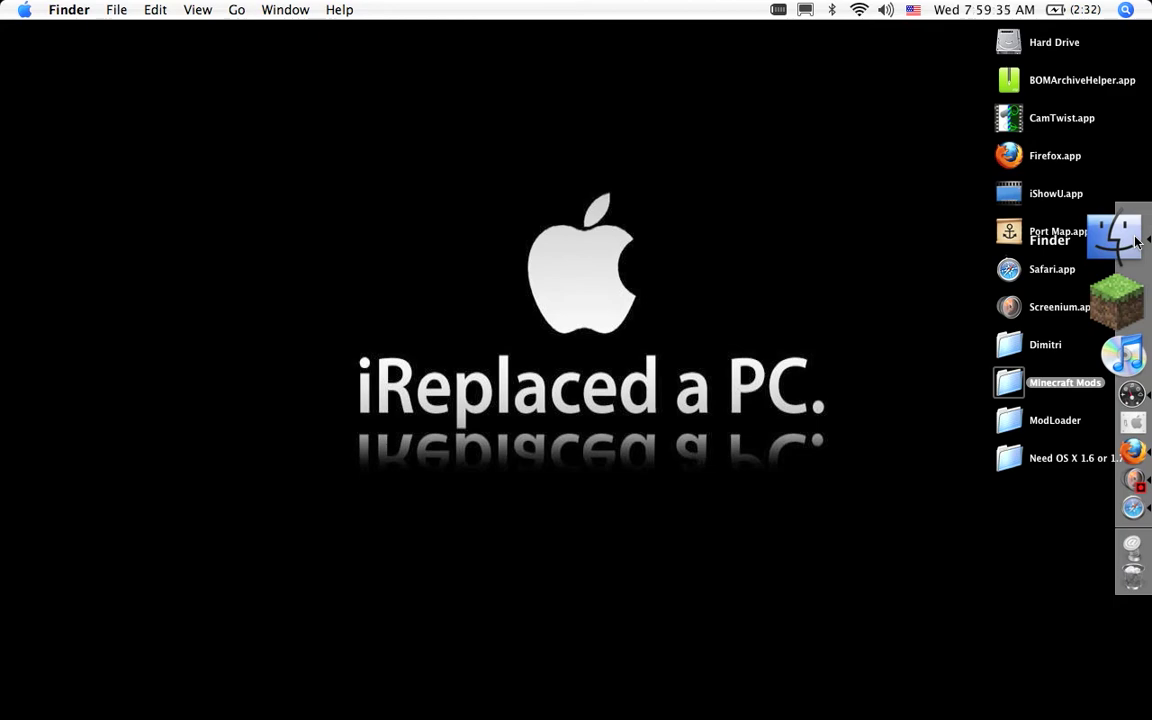
- Navigate a new Finder window through Library > Application Support > minecraft to bin
click(1132, 240)
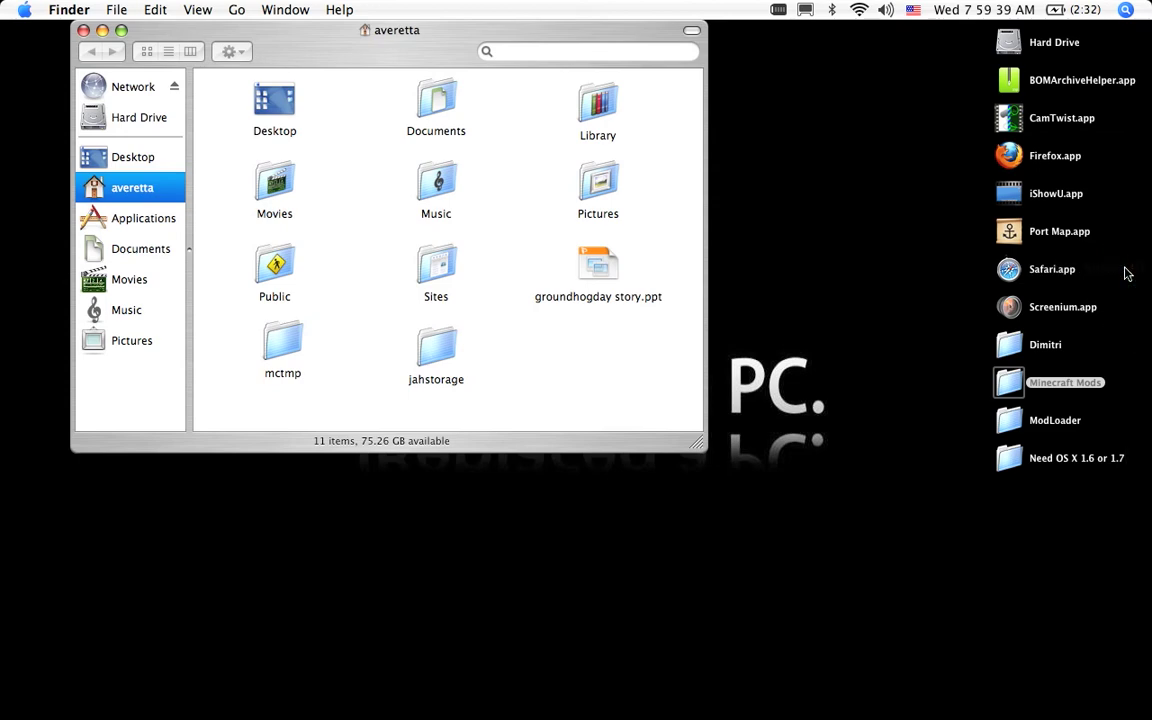
double_click(596, 100)
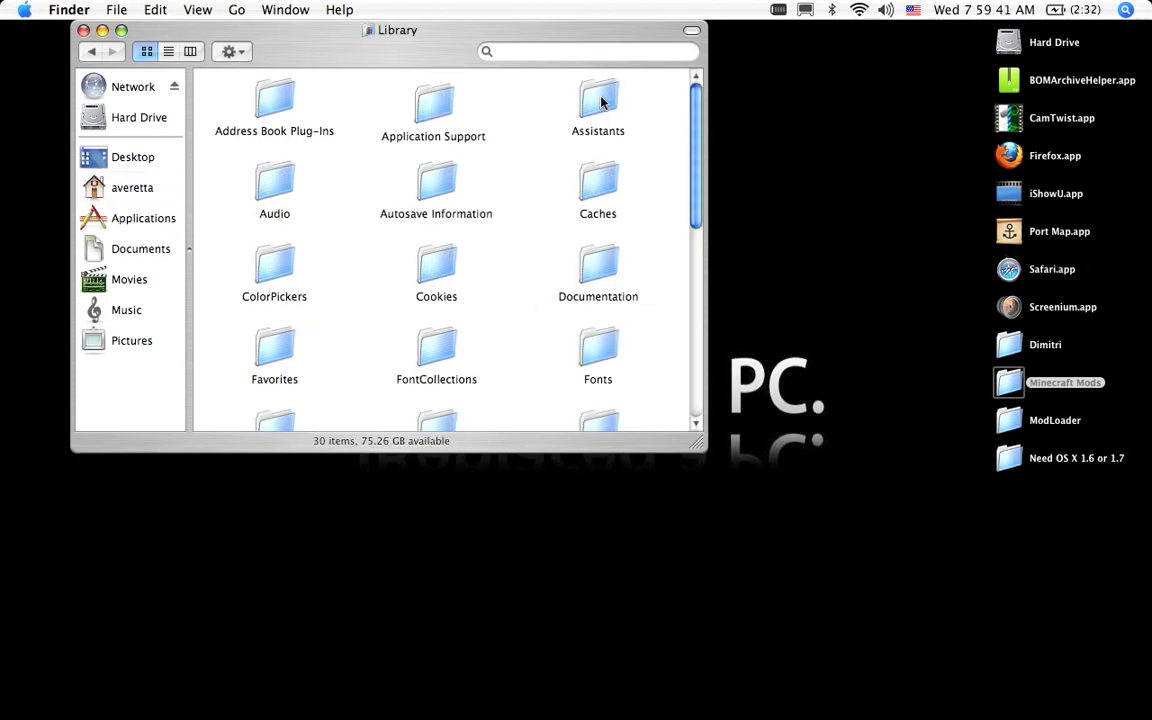
double_click(432, 108)
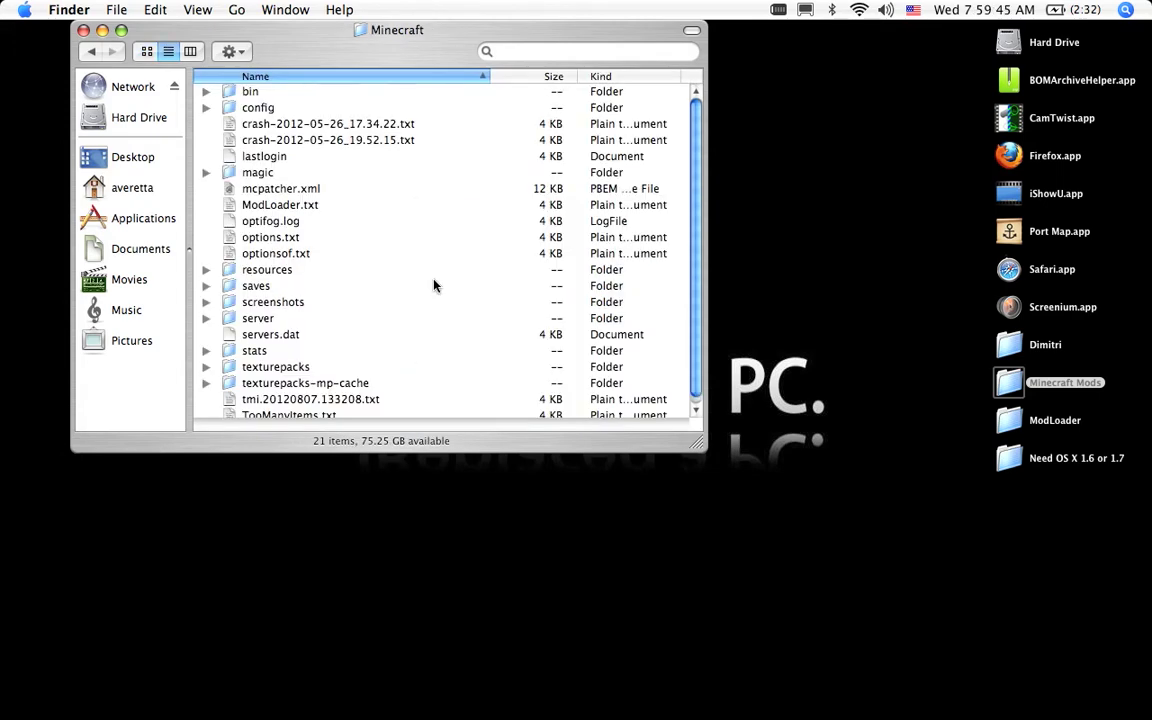
mouse_move(244, 96)
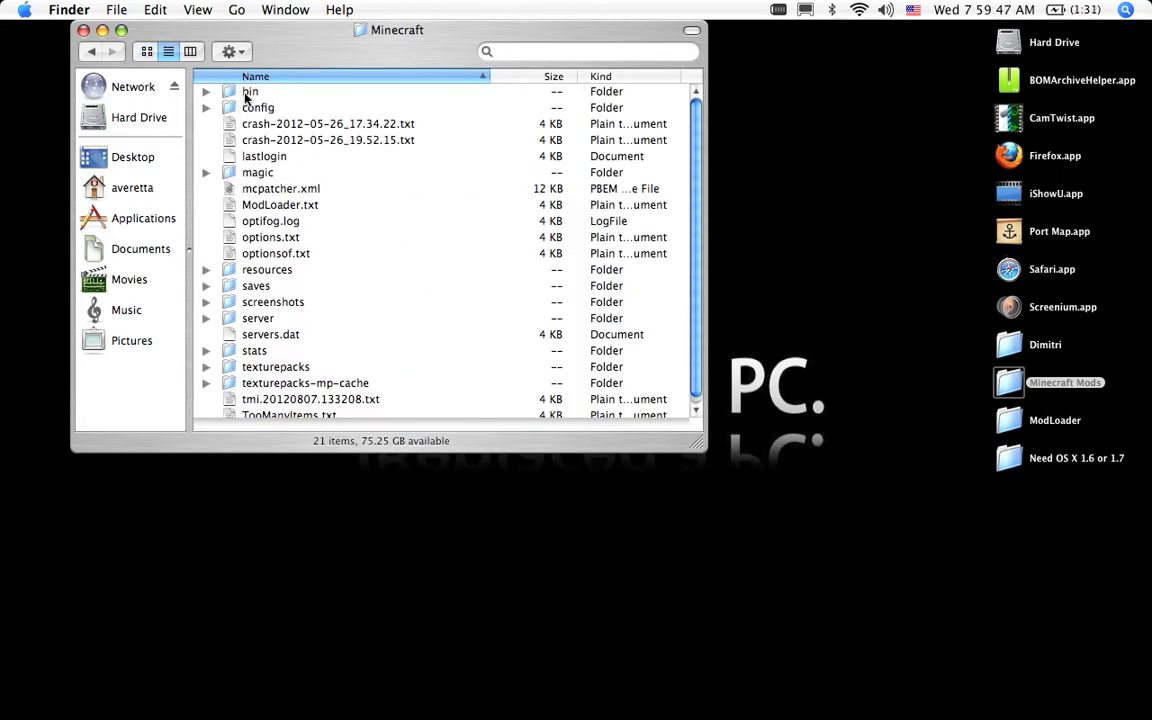
double_click(250, 92)
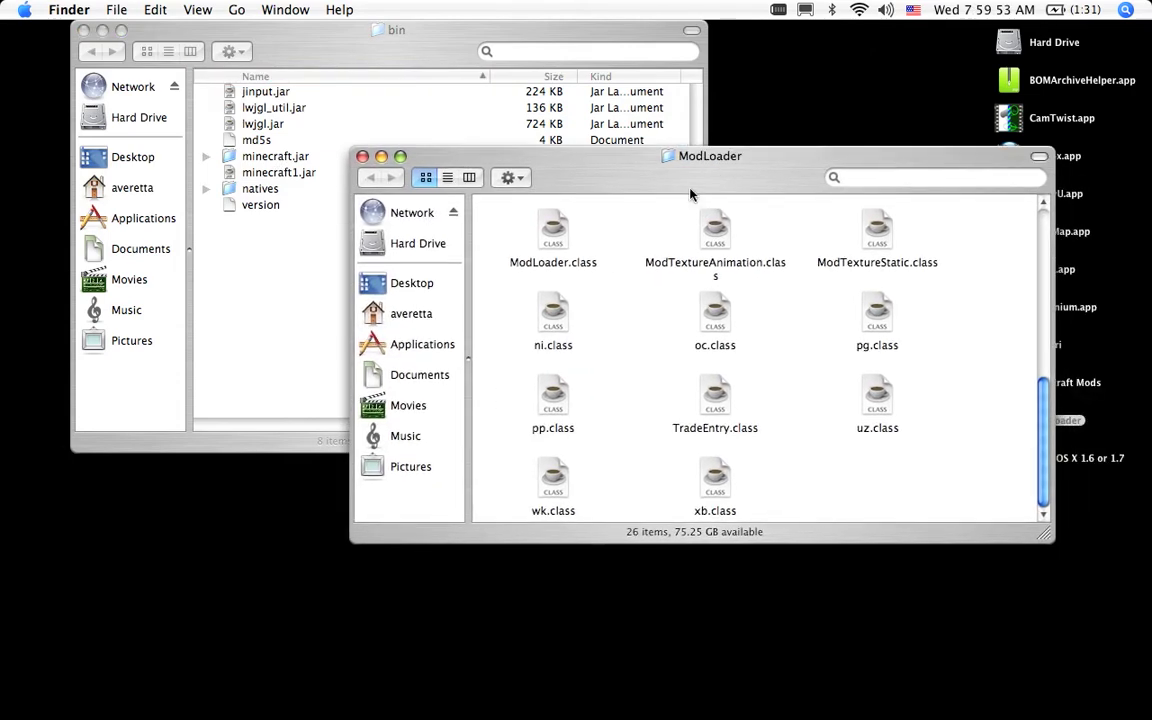
- Paste the copied ModLoader class files into minecraft.jar in bin, answering the asu.class duplicate warning
scroll(up, 3)
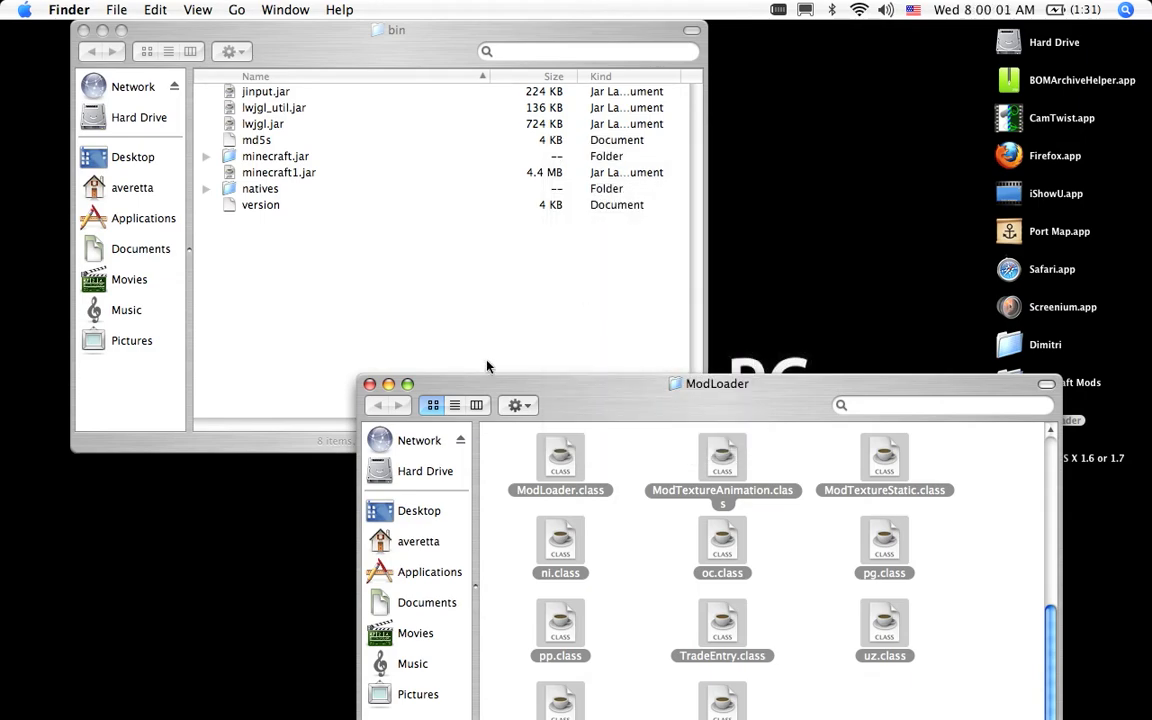
click(388, 384)
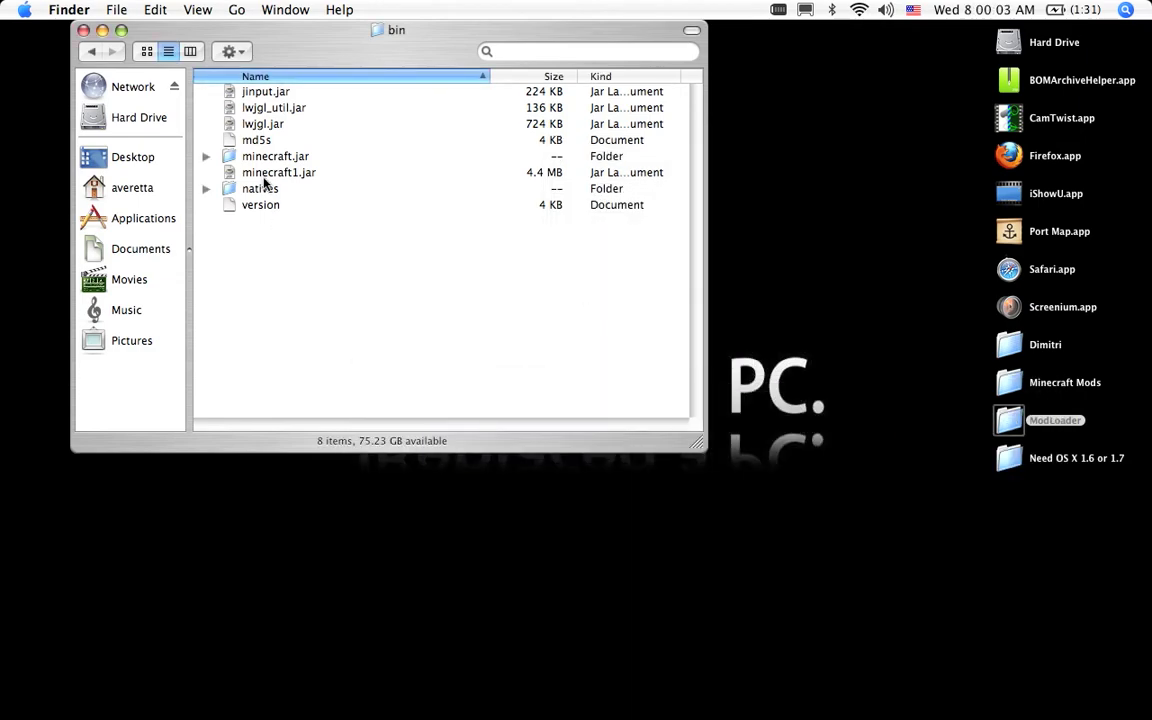
right_click(276, 156)
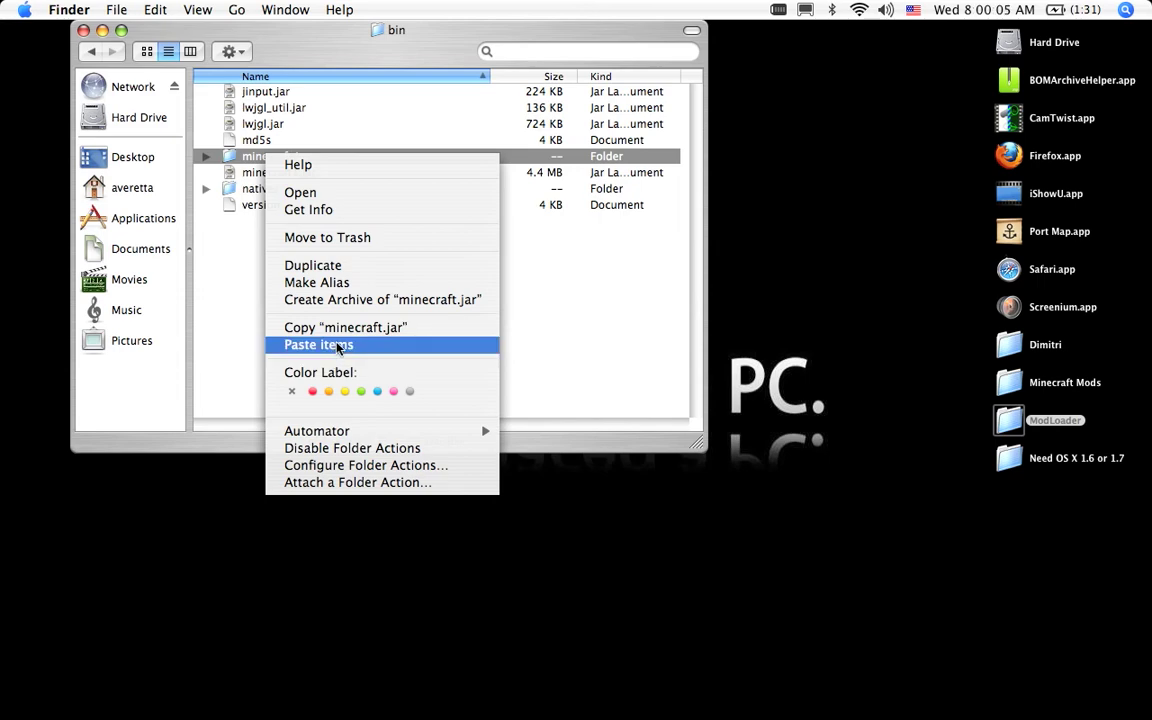
click(318, 344)
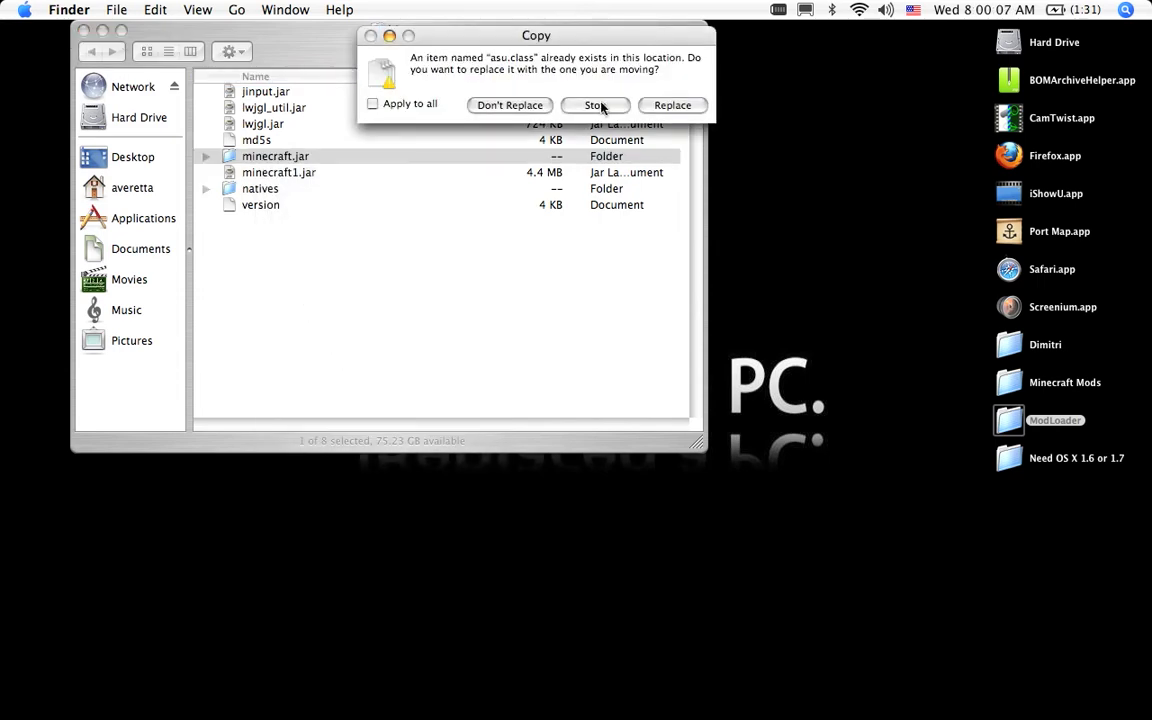
click(672, 104)
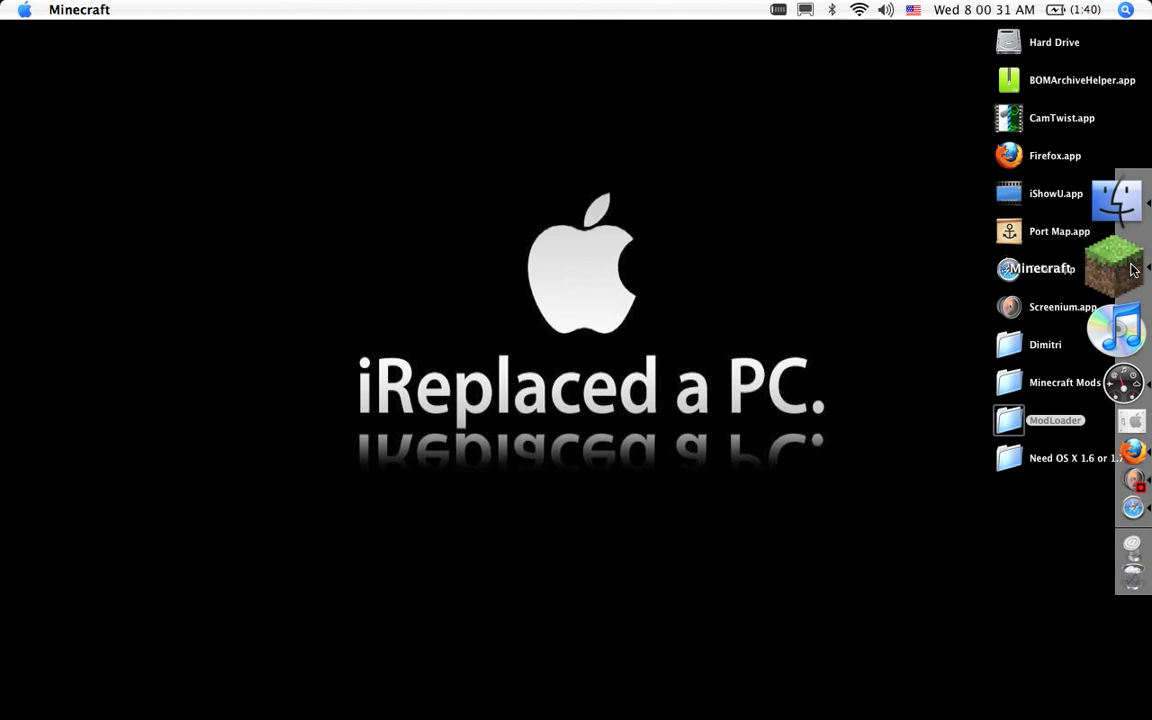
- Log in through the launcher with the saved credentials; the game opens a black window
click(1008, 268)
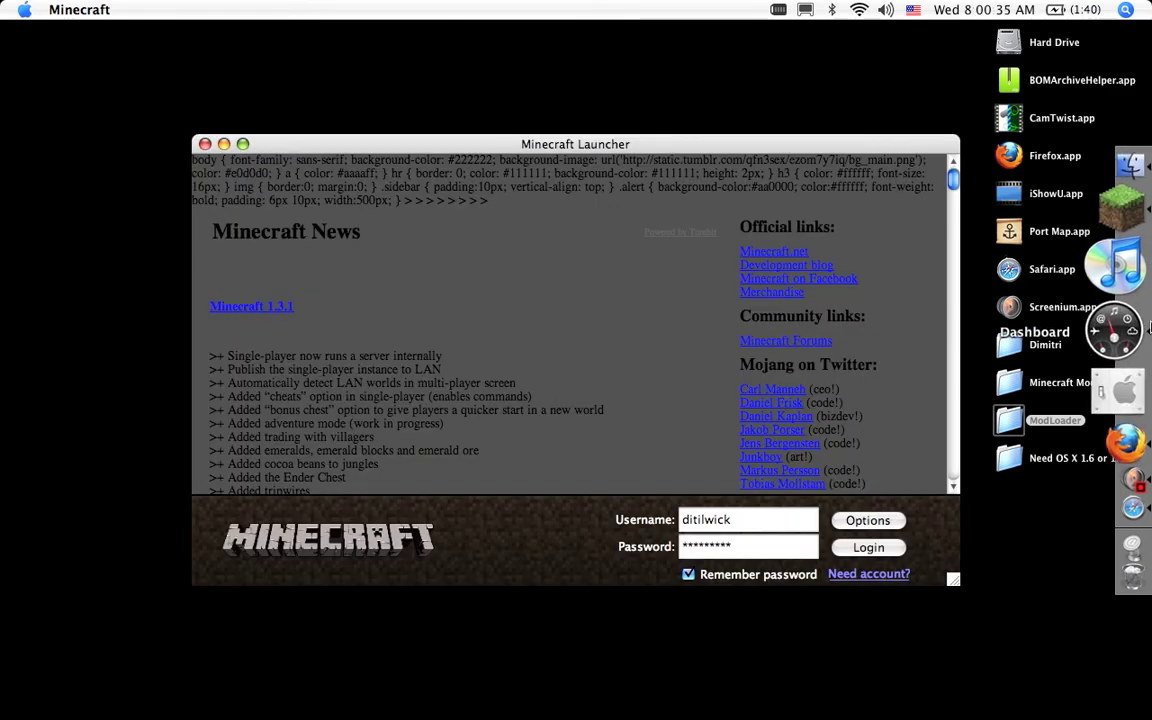
click(868, 548)
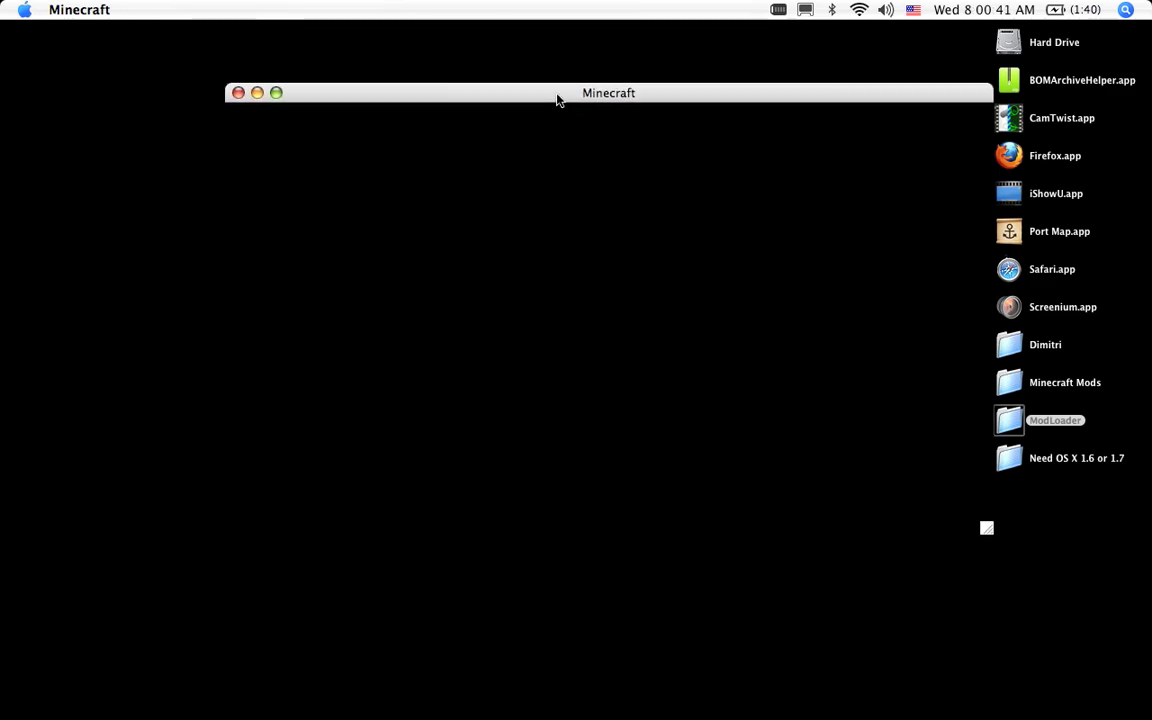
- Close the Minecraft game window that stayed black, returning to the desktop
drag(608, 92, 556, 80)
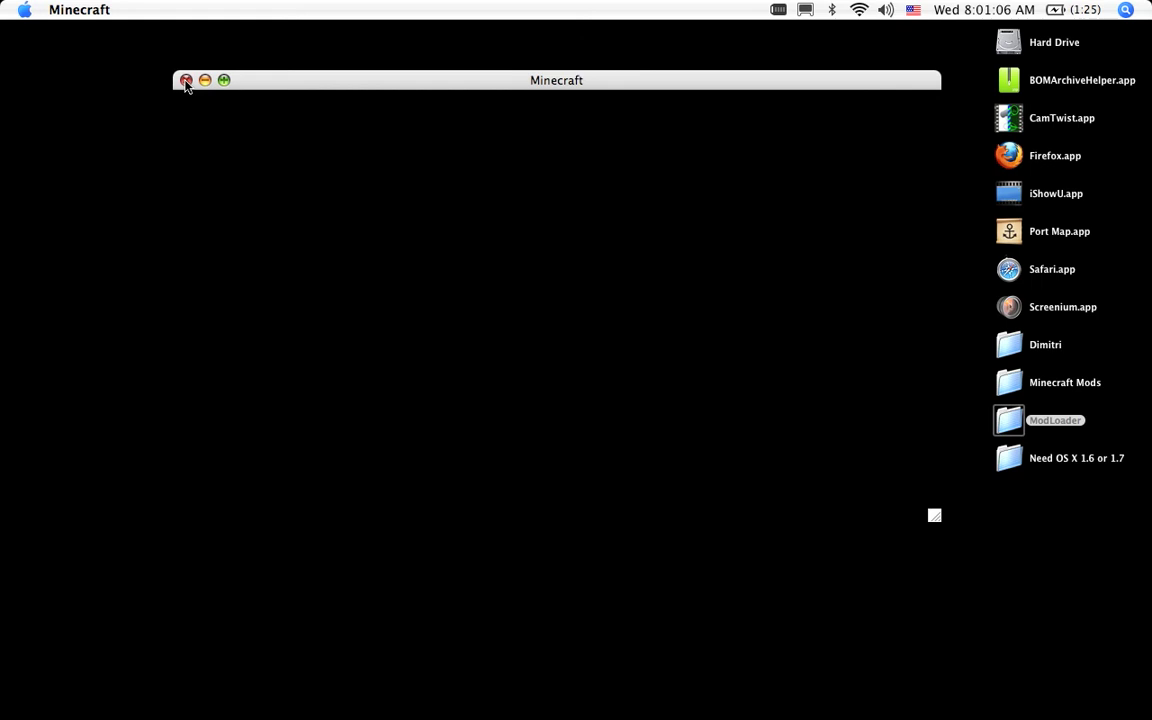
click(186, 80)
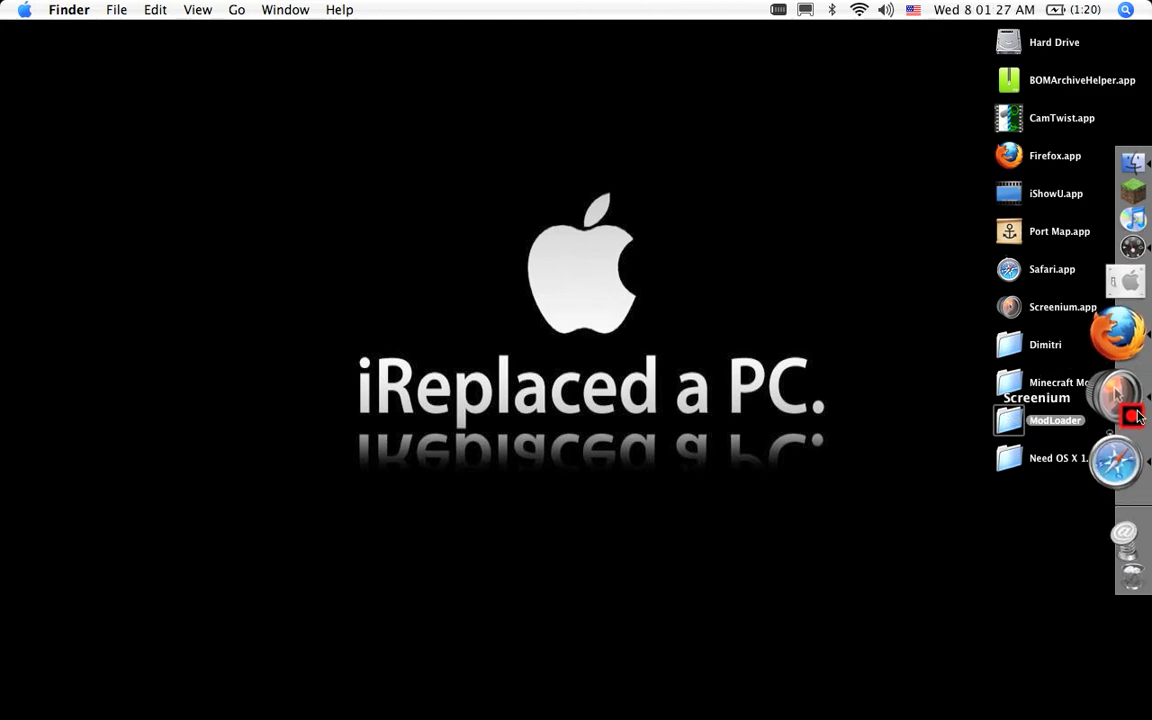
mouse_move(950, 418)
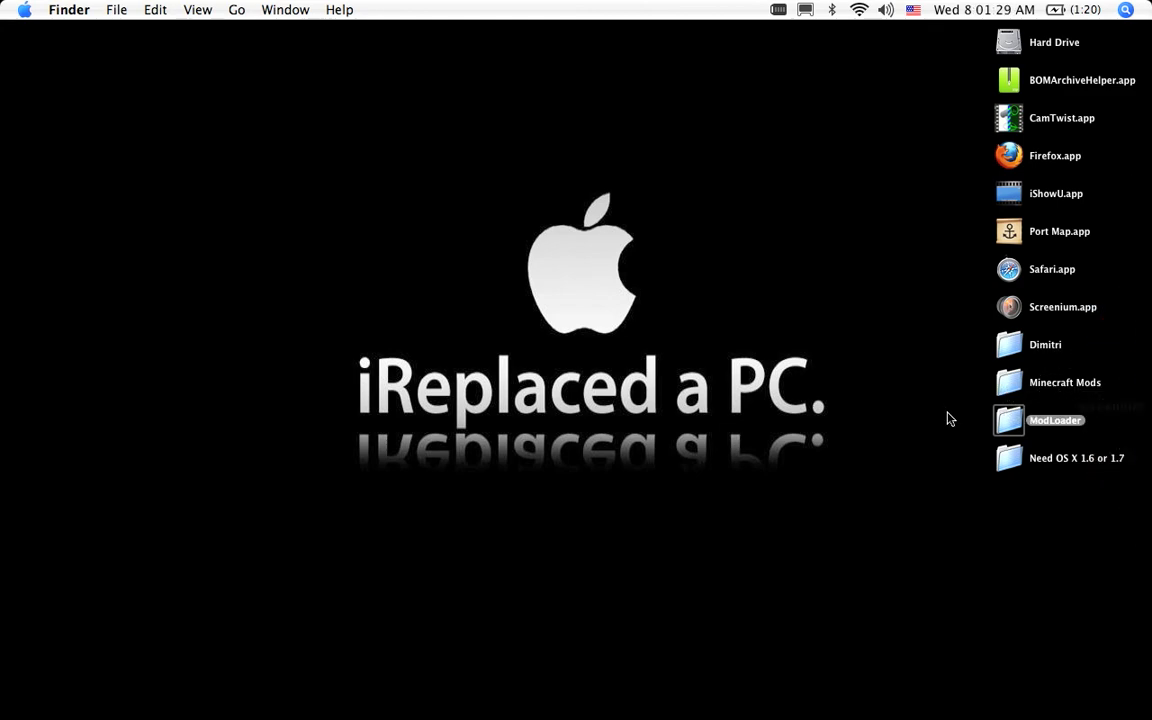
mouse_move(912, 418)
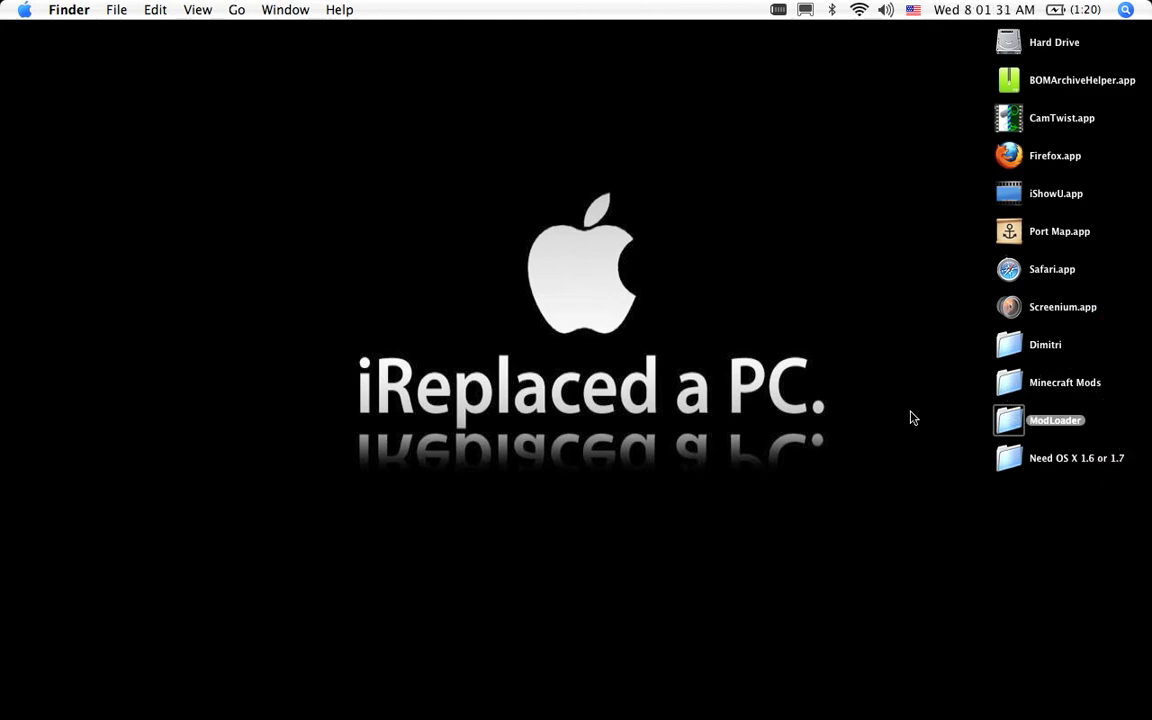